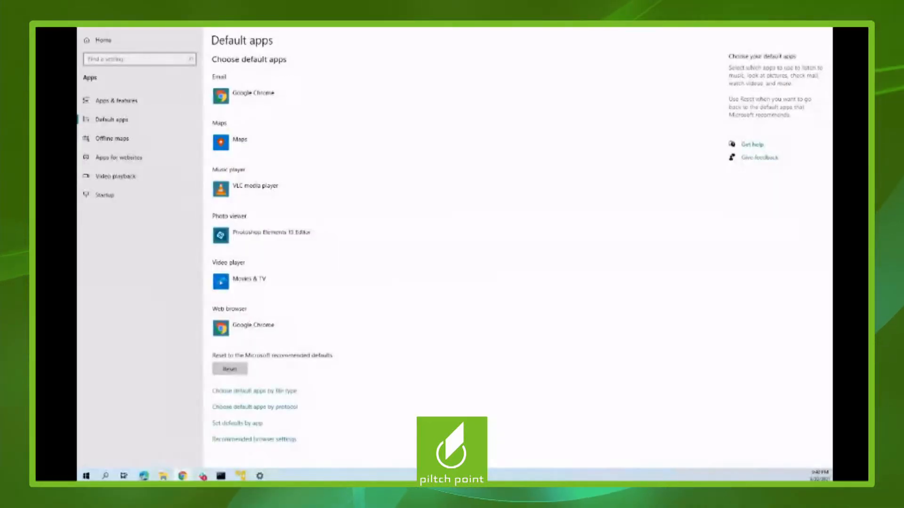
pyautogui.moveTo(418, 279)
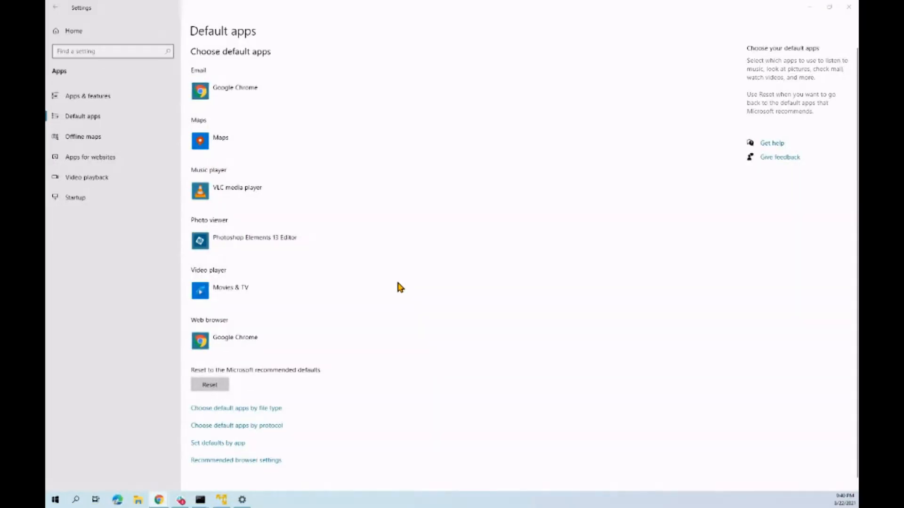
pyautogui.moveTo(224, 286)
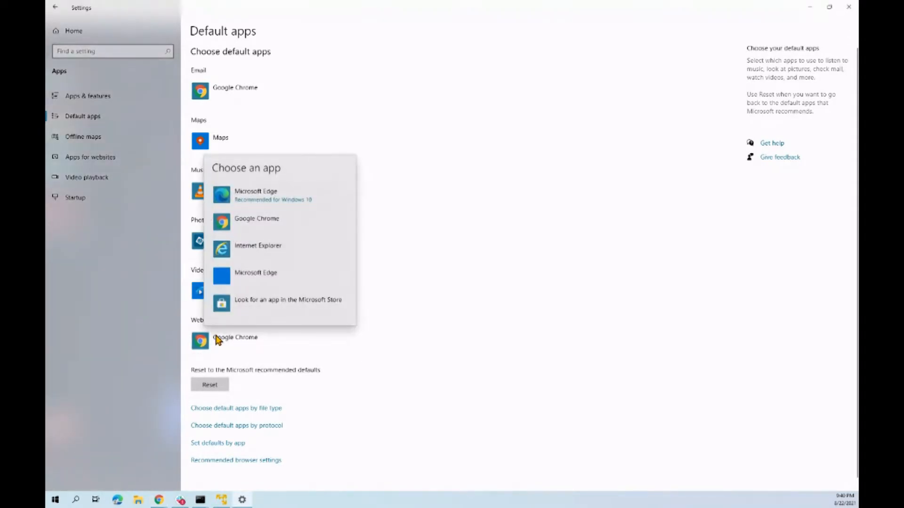
pyautogui.moveTo(337, 213)
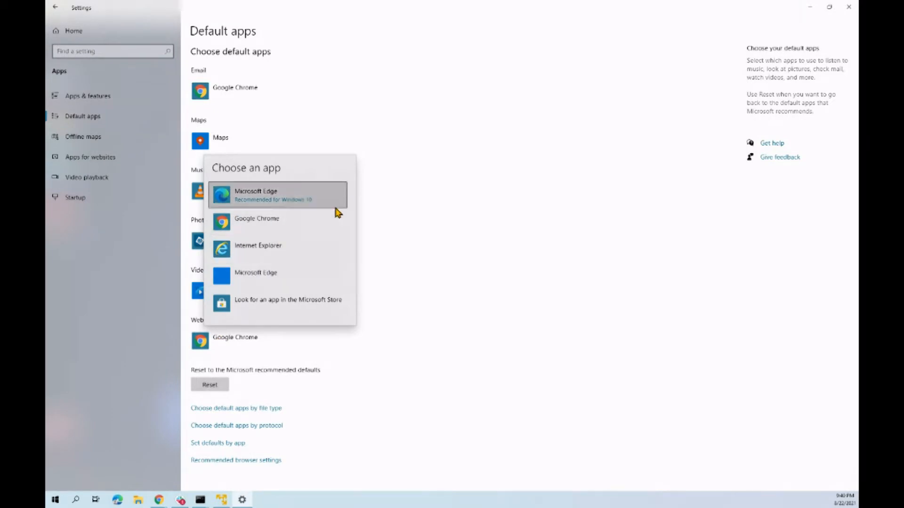
pyautogui.moveTo(434, 234)
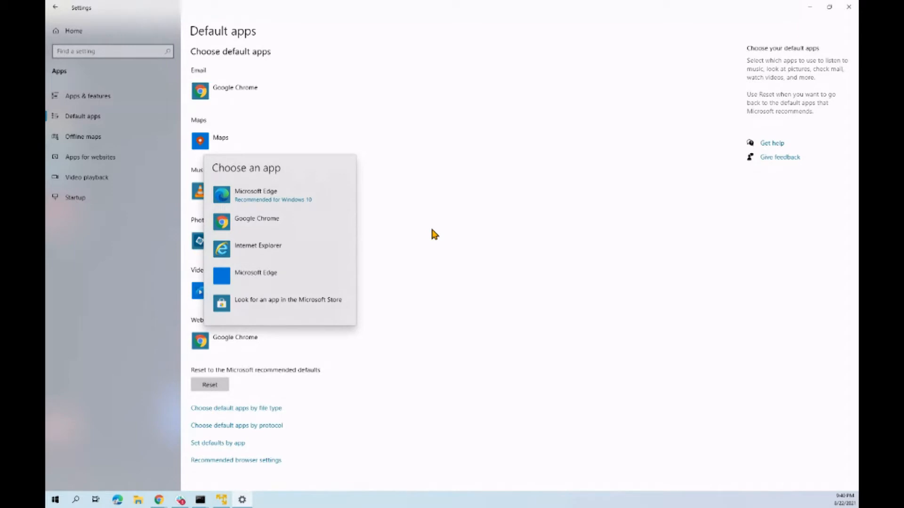
pyautogui.moveTo(548, 306)
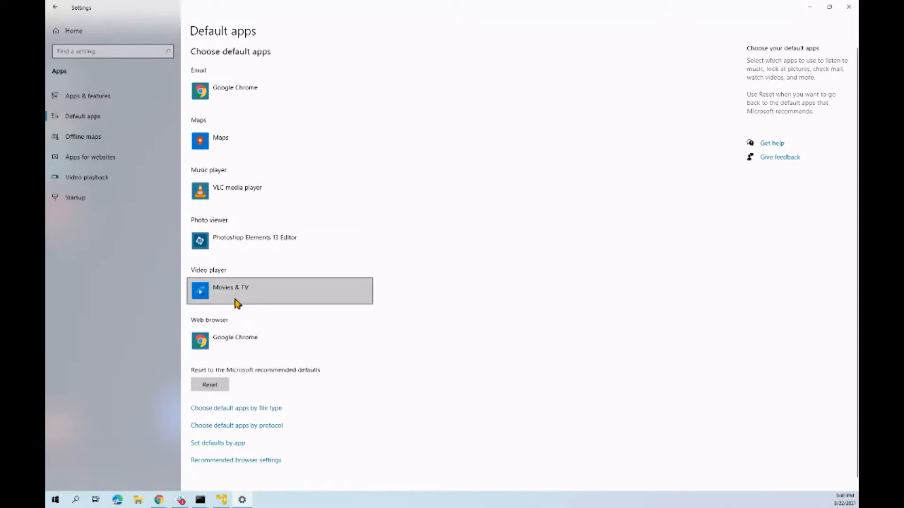
pyautogui.moveTo(840, 23)
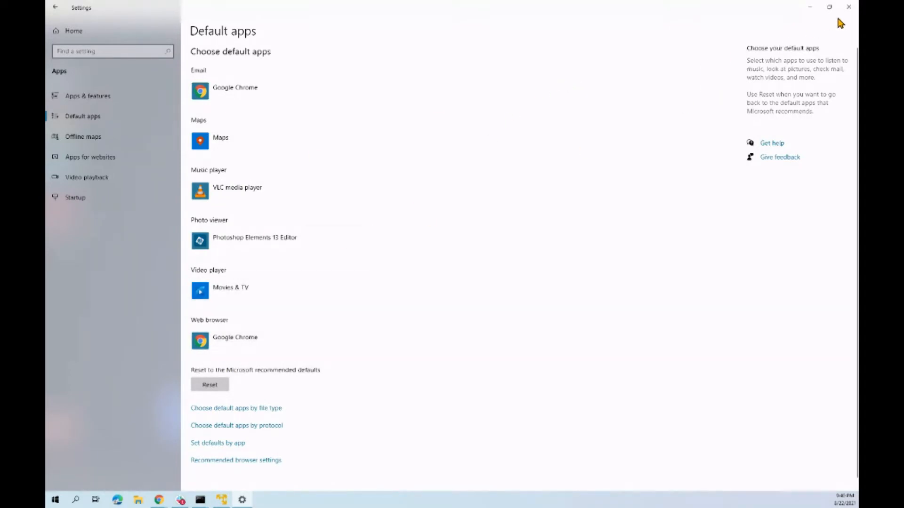
pyautogui.moveTo(848, 7)
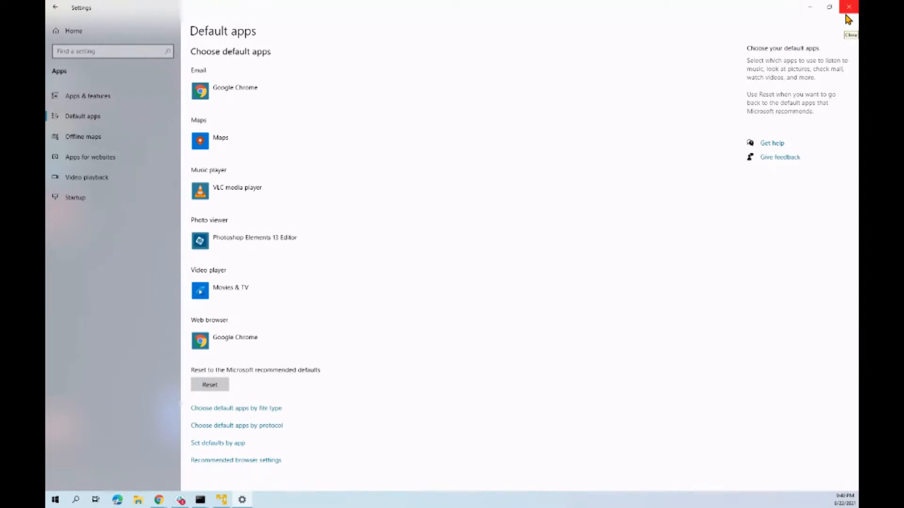
# Step: Close Settings and launch Google Chrome from its desktop shortcut
pyautogui.click(847, 6)
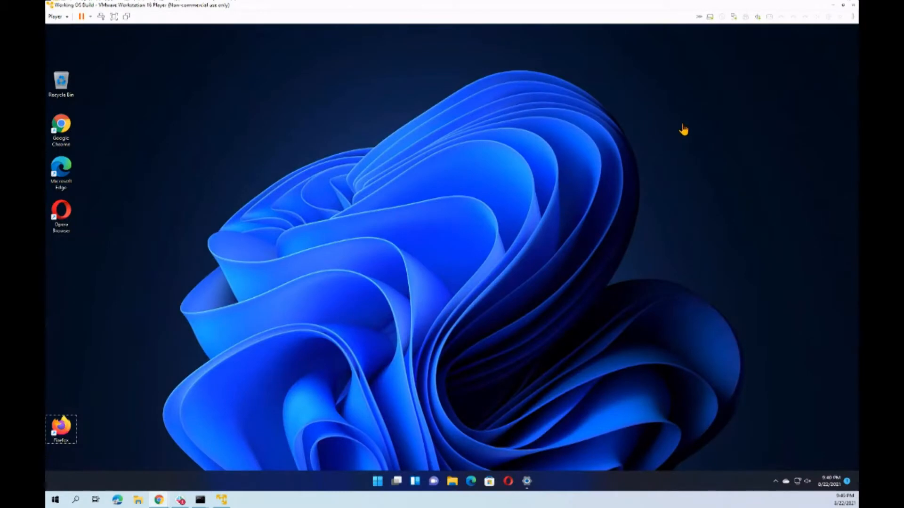
pyautogui.moveTo(353, 357)
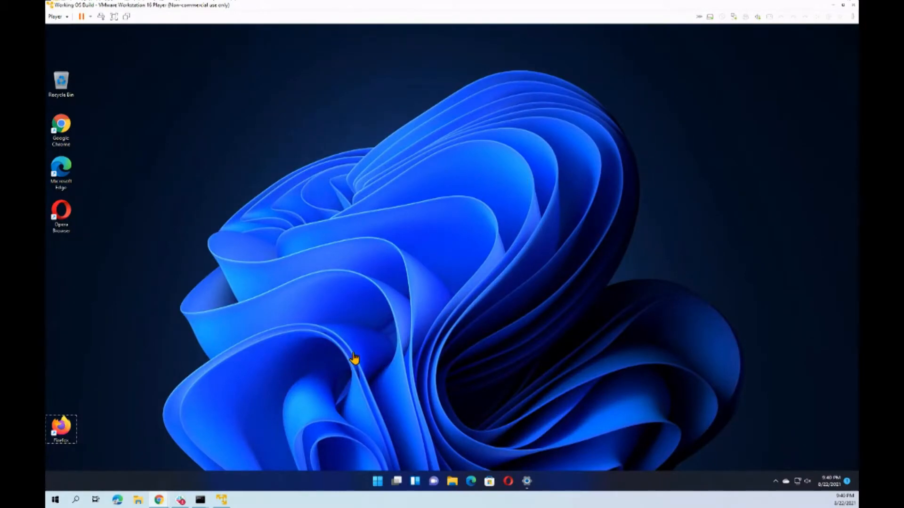
pyautogui.moveTo(298, 253)
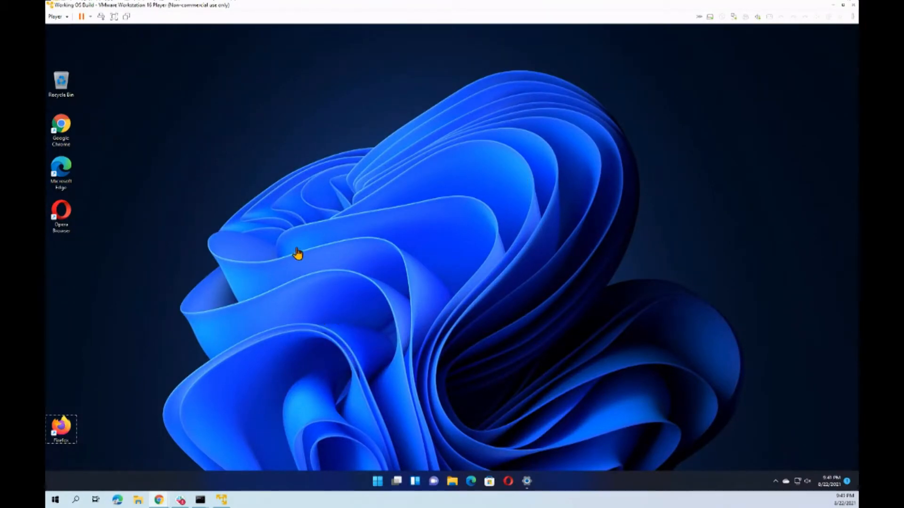
pyautogui.moveTo(81, 107)
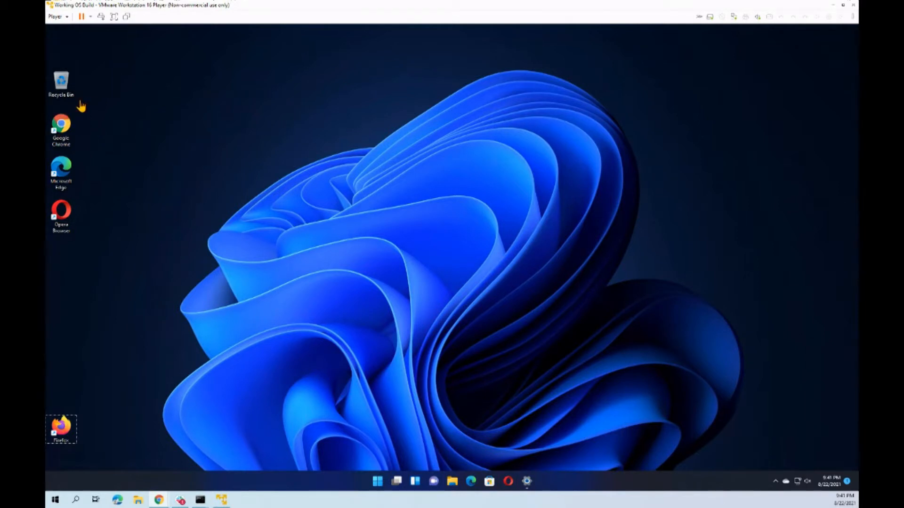
pyautogui.click(61, 128)
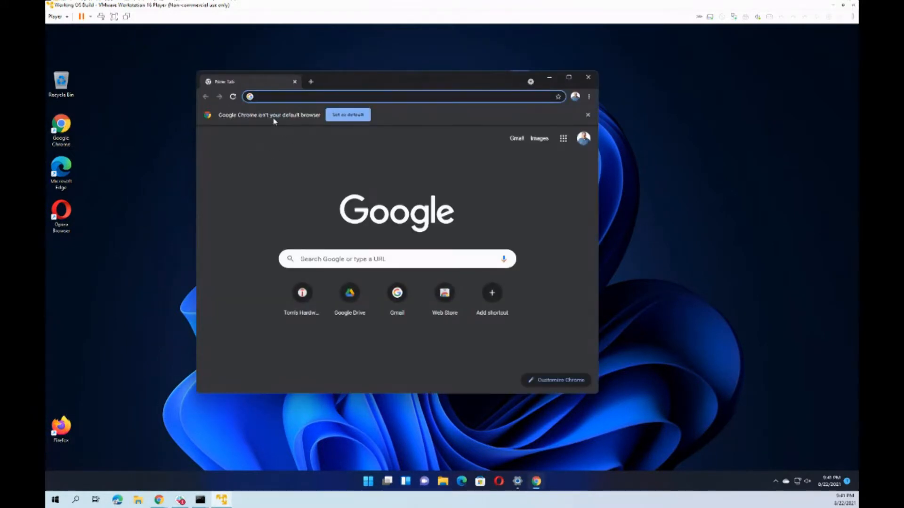
pyautogui.scroll(-3)
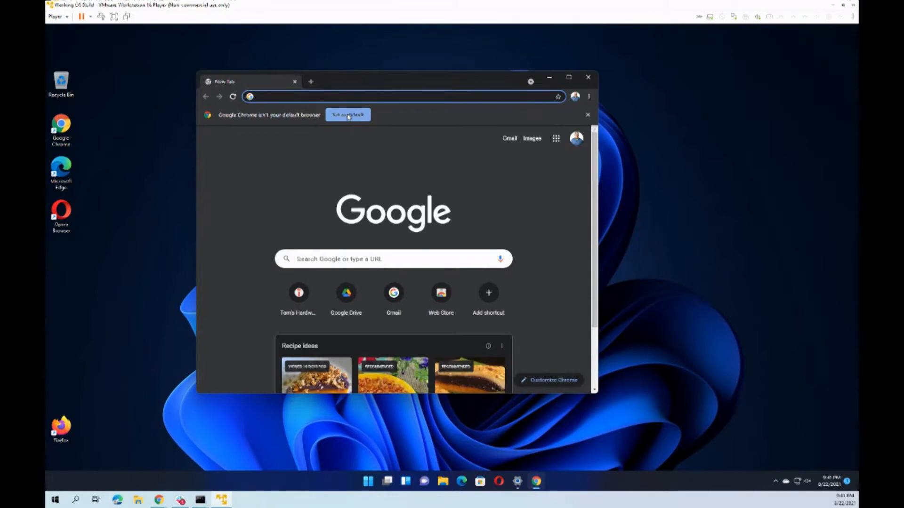
pyautogui.moveTo(569, 77)
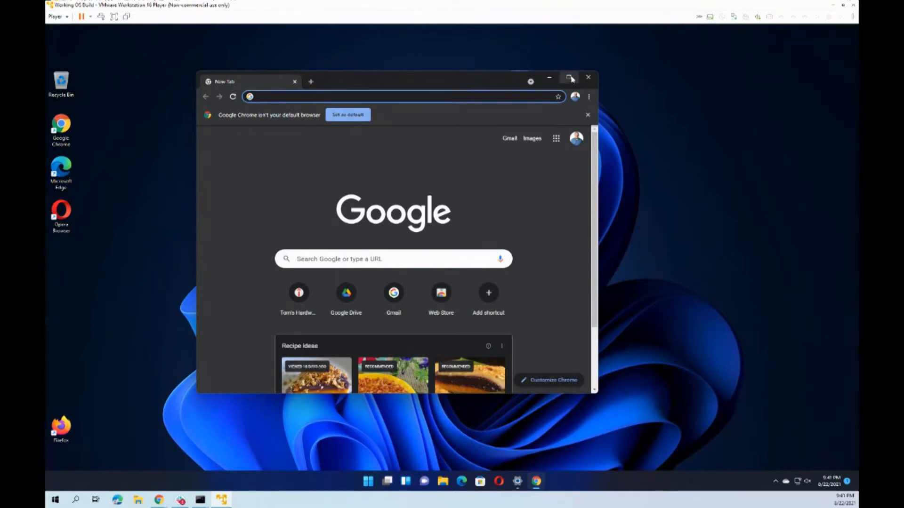
# Step: Open Default apps from Chrome's 'Set as default' notice and scroll to Google Chrome
pyautogui.click(570, 78)
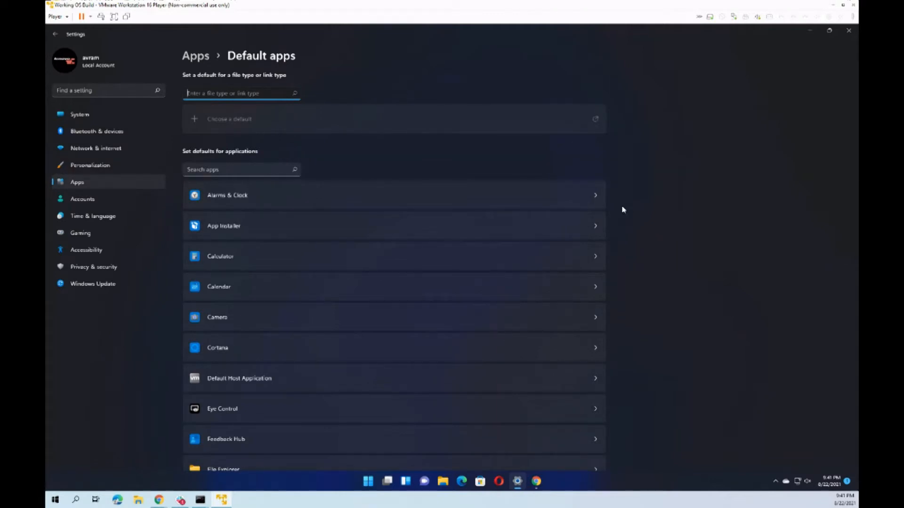
pyautogui.scroll(-3)
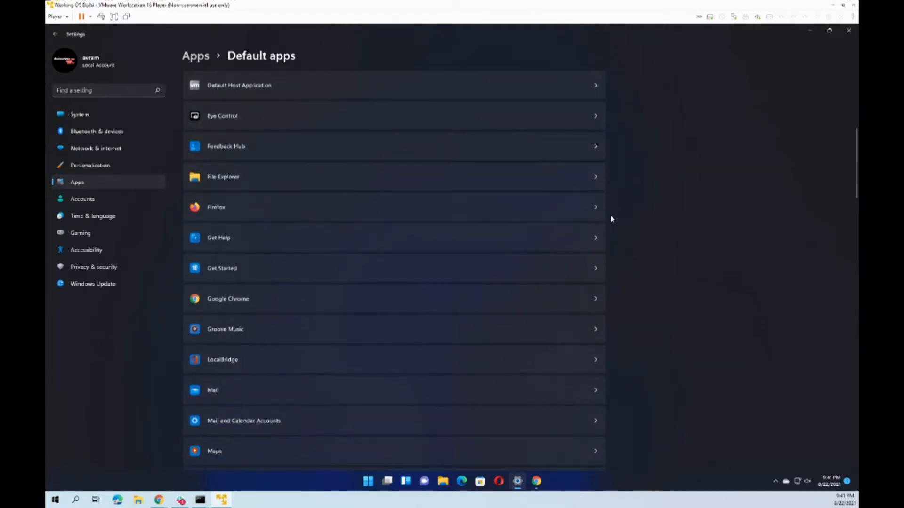
pyautogui.scroll(3)
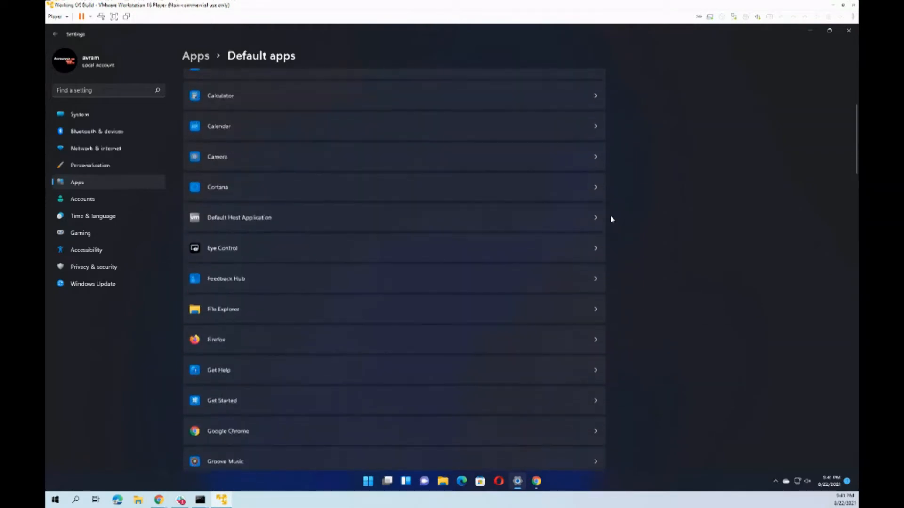
pyautogui.scroll(3)
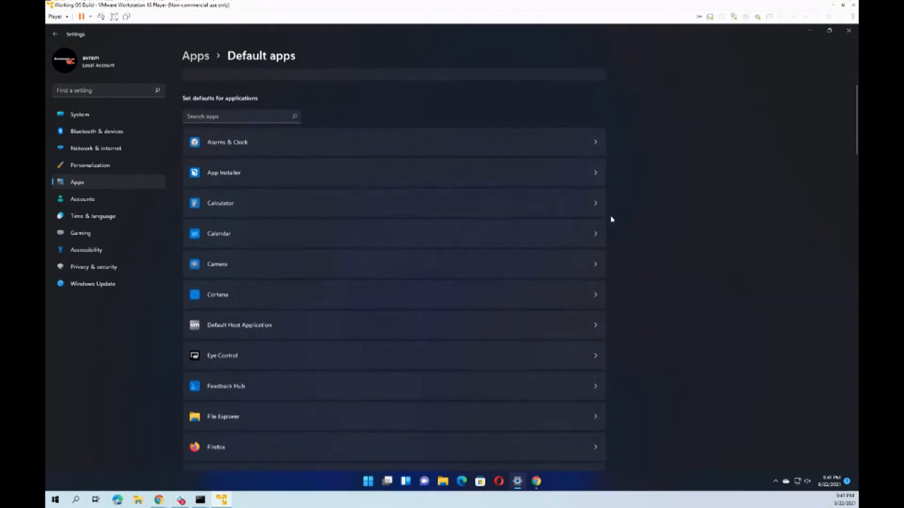
pyautogui.scroll(-3)
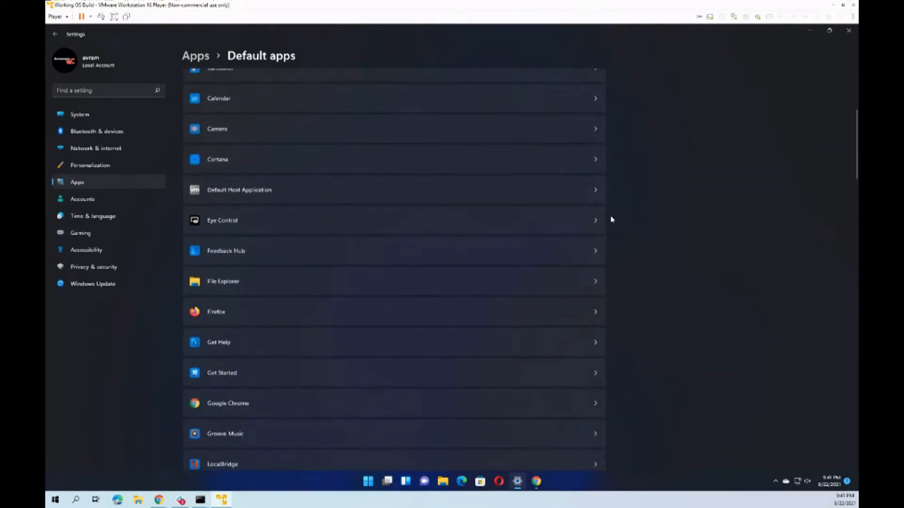
pyautogui.scroll(3)
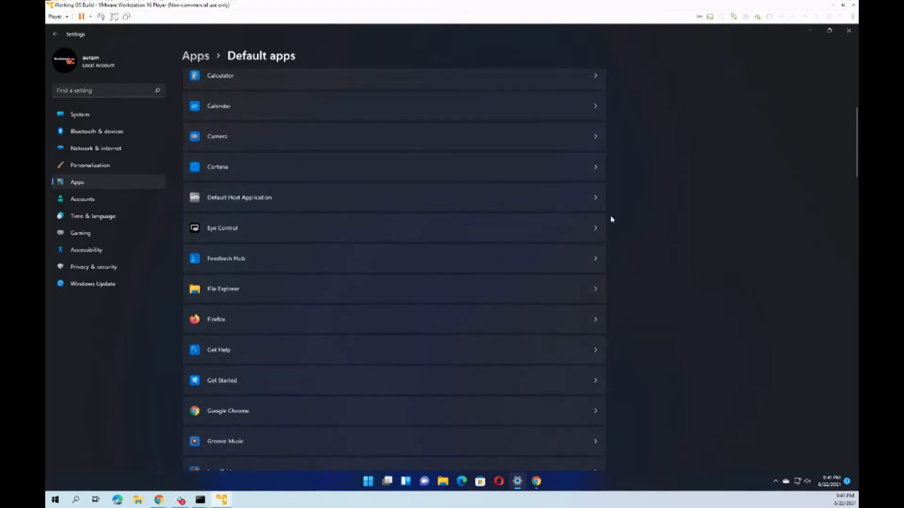
pyautogui.scroll(-3)
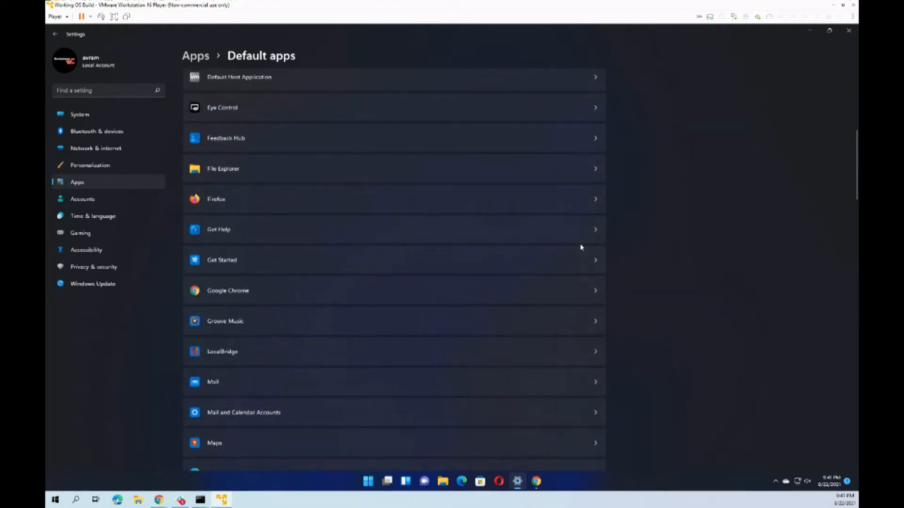
pyautogui.moveTo(398, 290)
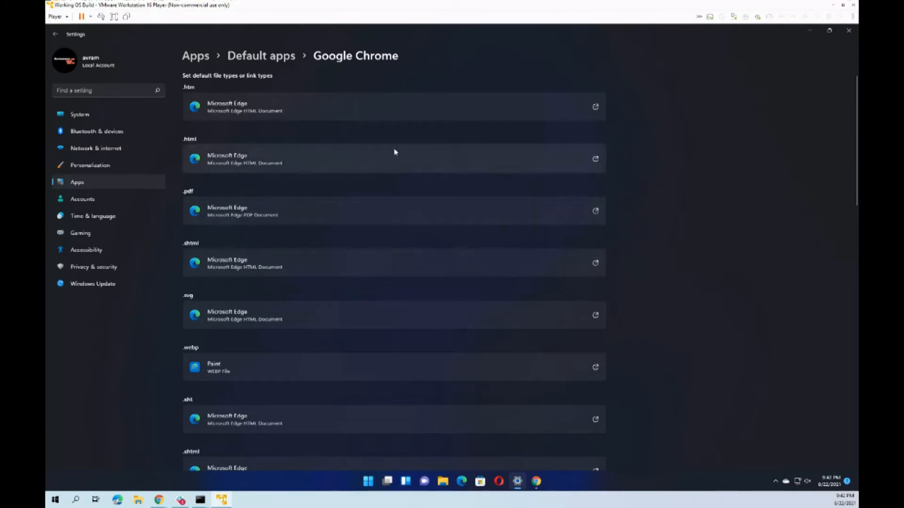
pyautogui.moveTo(459, 117)
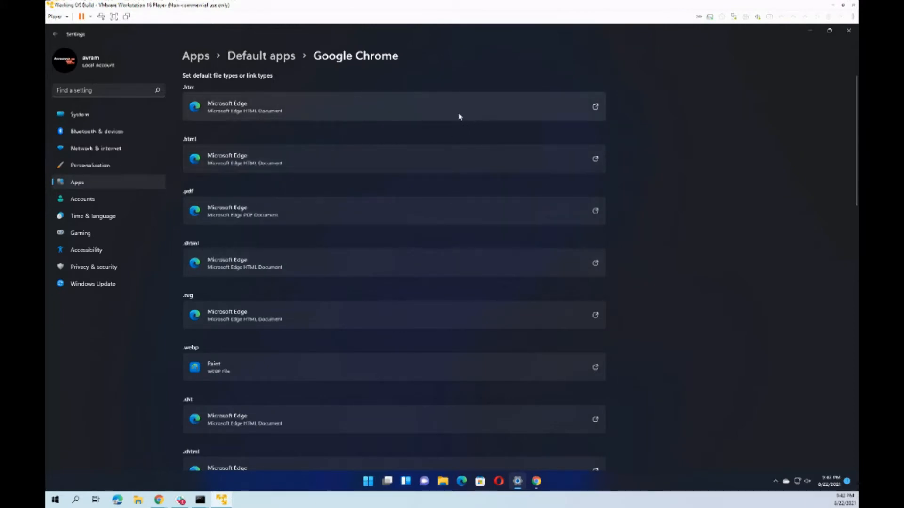
pyautogui.moveTo(457, 116)
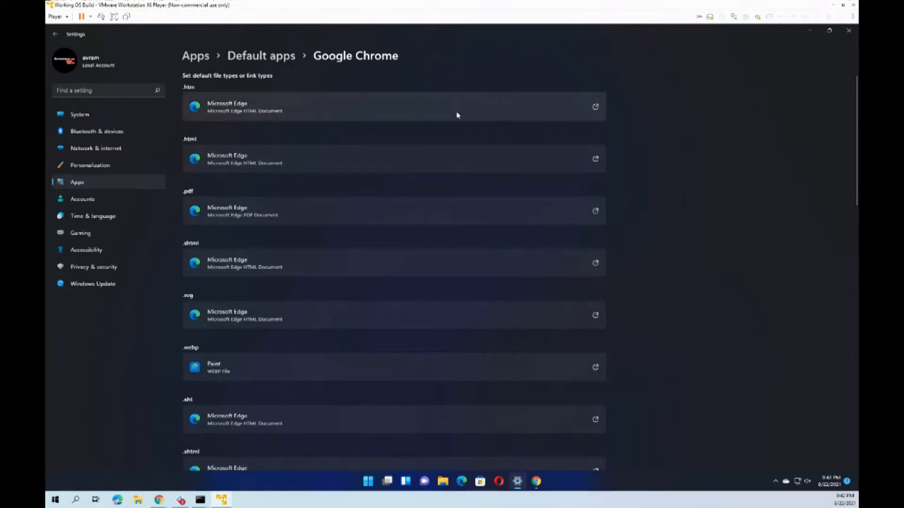
# Step: Scroll through Google Chrome's default file and link types to locate the HTTP entry
pyautogui.scroll(-3)
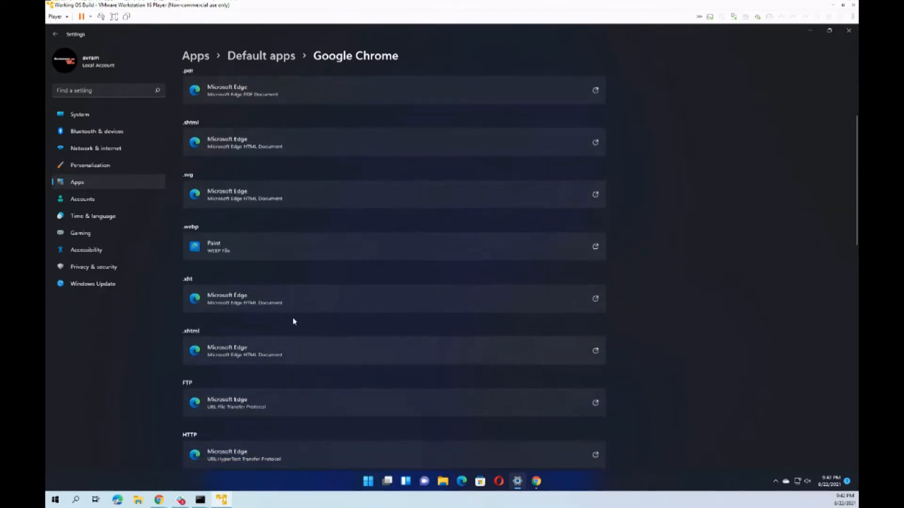
pyautogui.scroll(-3)
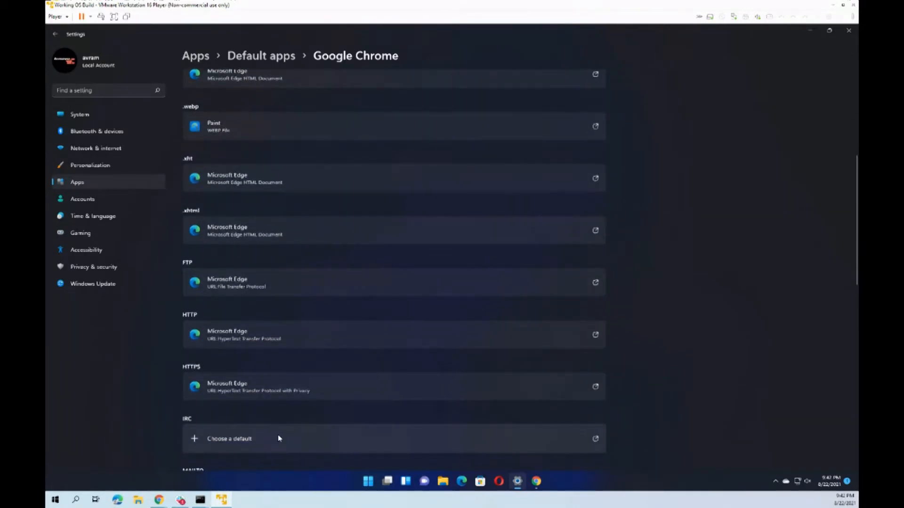
pyautogui.scroll(-3)
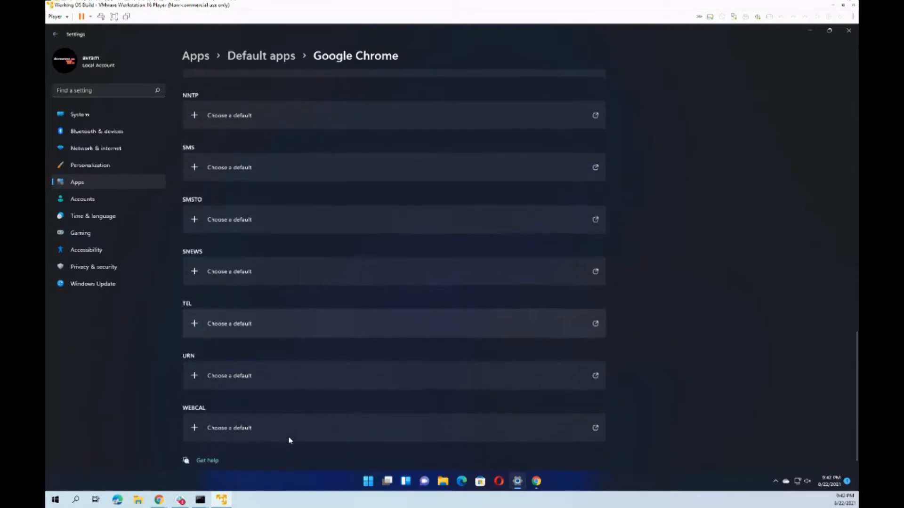
pyautogui.scroll(3)
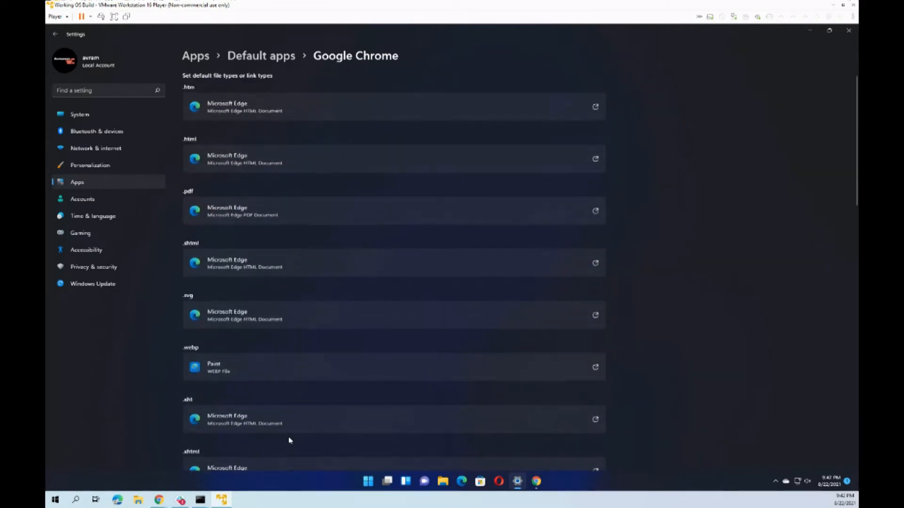
pyautogui.moveTo(571, 96)
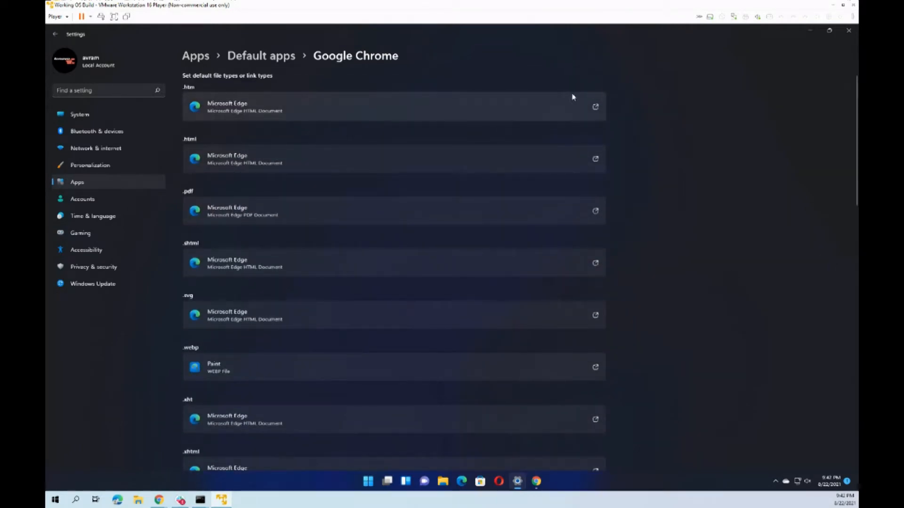
pyautogui.moveTo(664, 120)
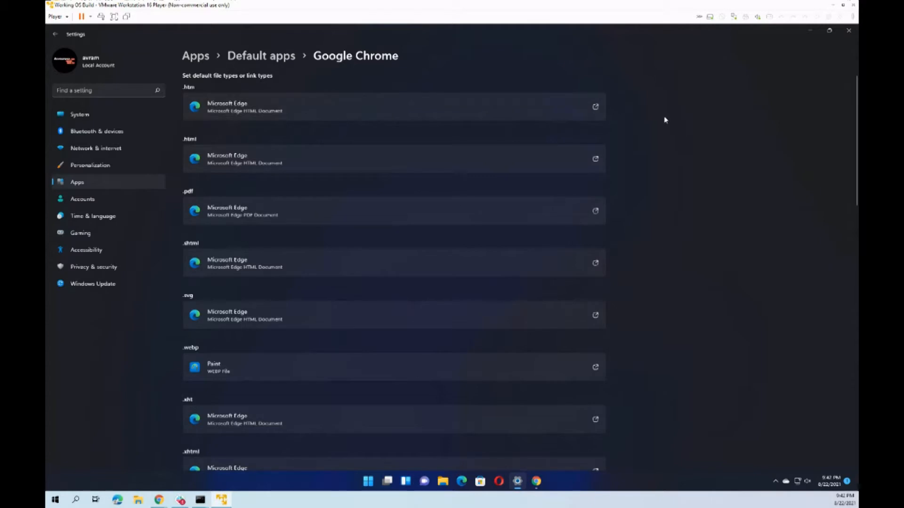
pyautogui.moveTo(655, 111)
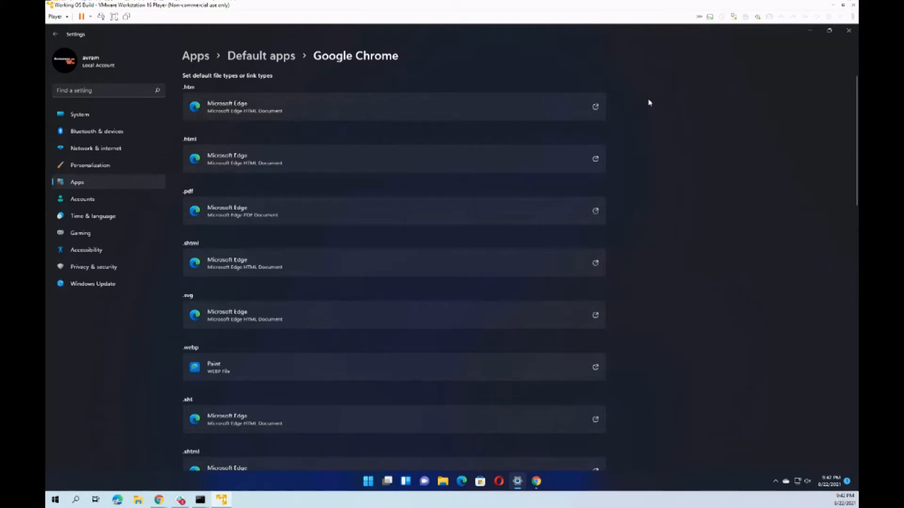
pyautogui.moveTo(644, 99)
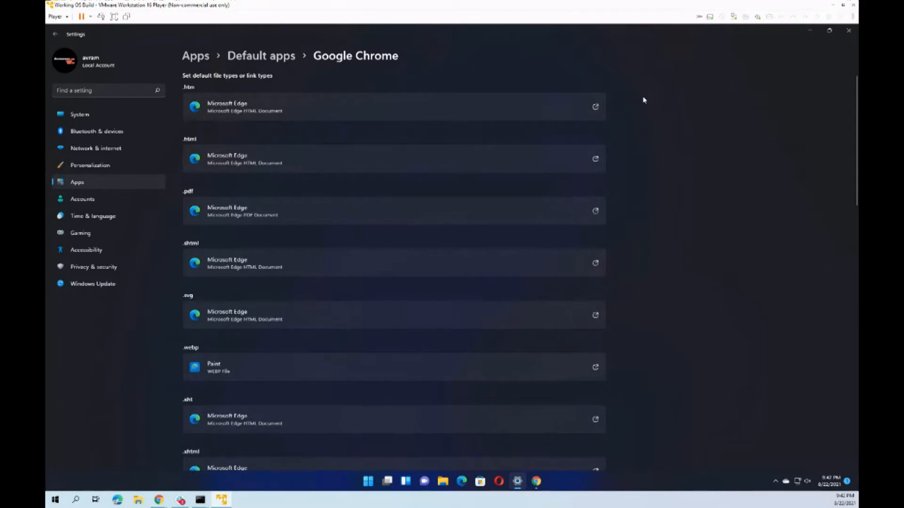
pyautogui.moveTo(622, 92)
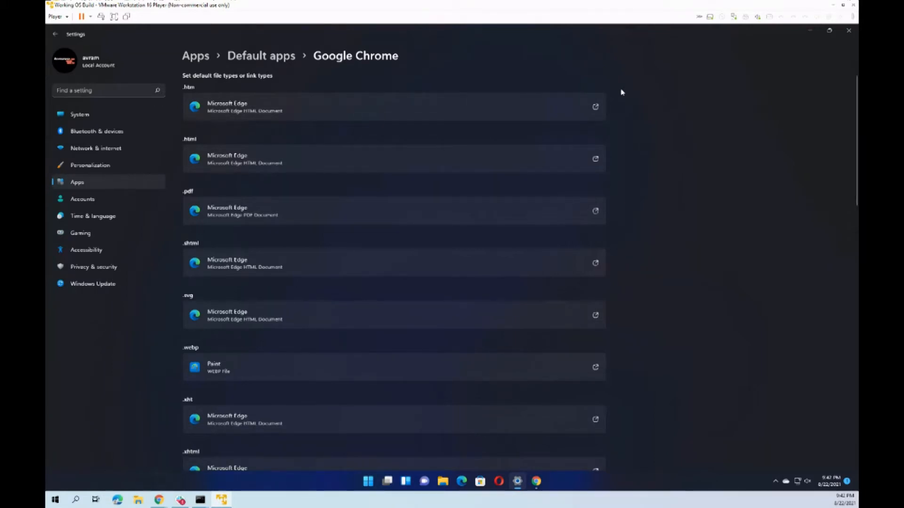
pyautogui.scroll(-3)
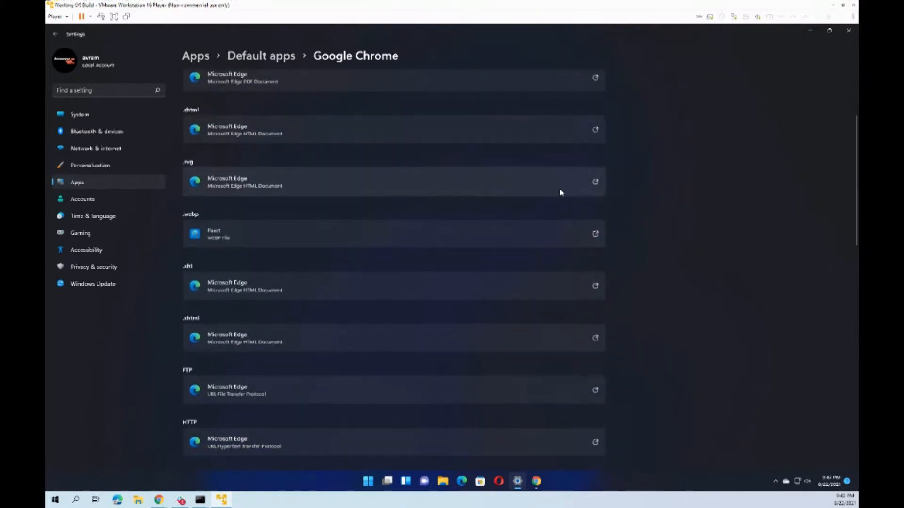
pyautogui.scroll(-3)
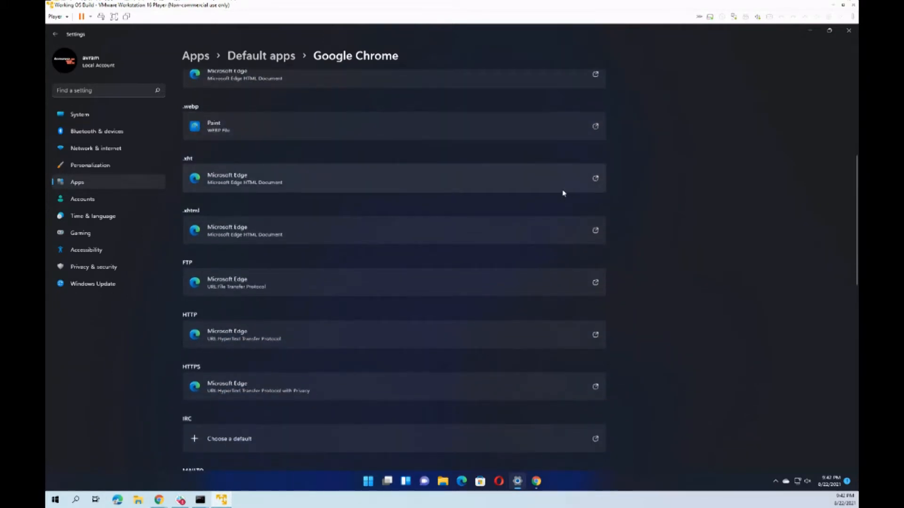
pyautogui.scroll(3)
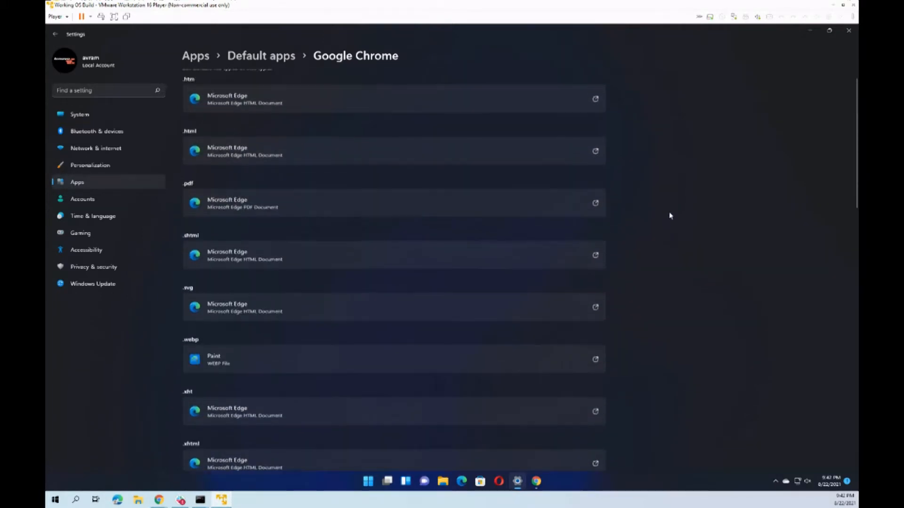
pyautogui.scroll(3)
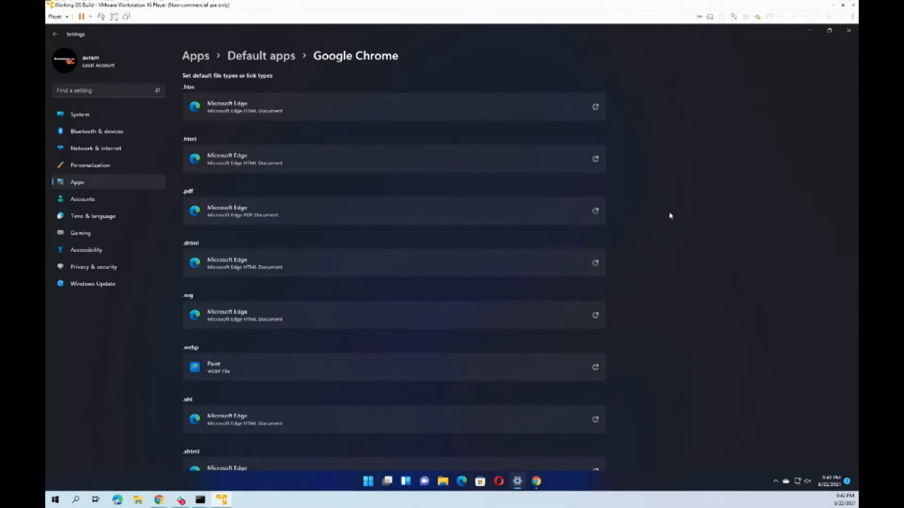
pyautogui.scroll(-3)
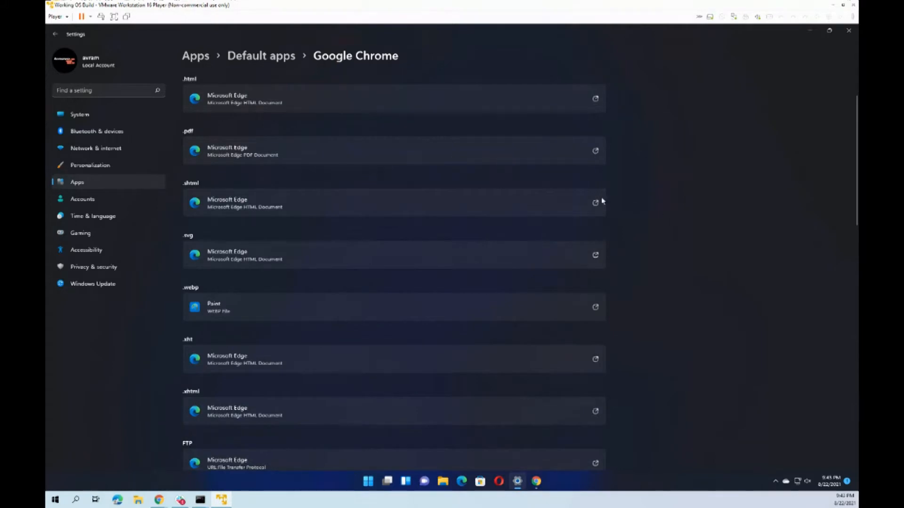
pyautogui.scroll(-3)
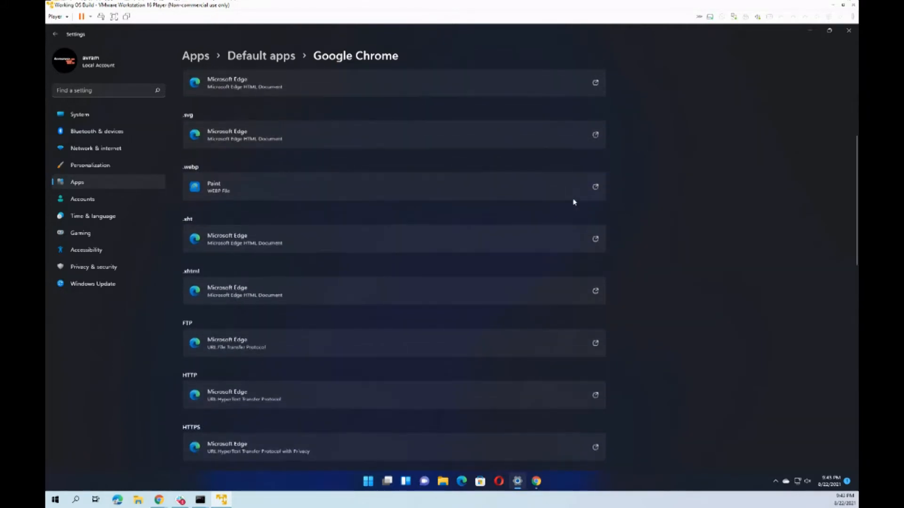
pyautogui.scroll(3)
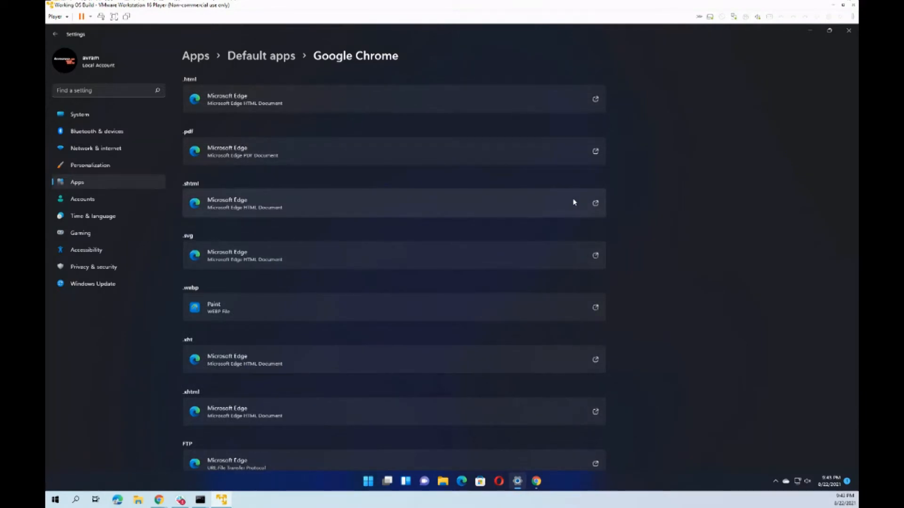
pyautogui.scroll(-3)
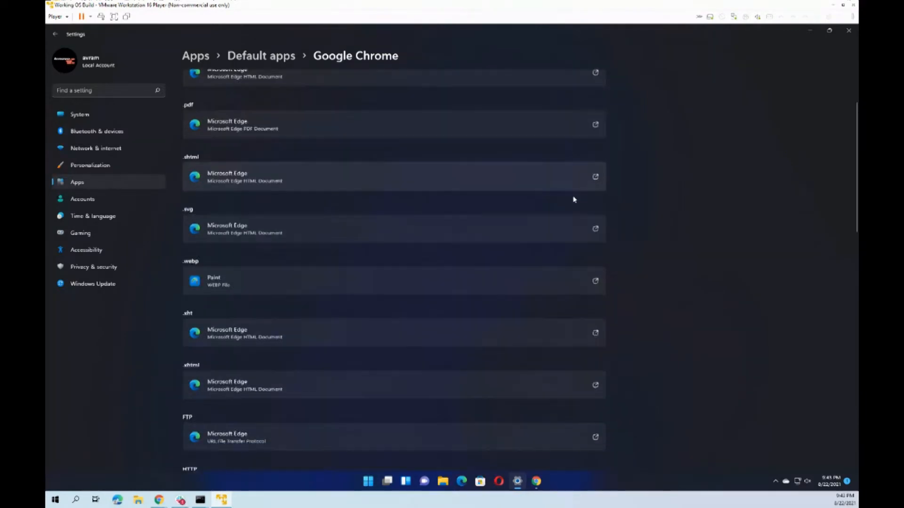
pyautogui.scroll(-3)
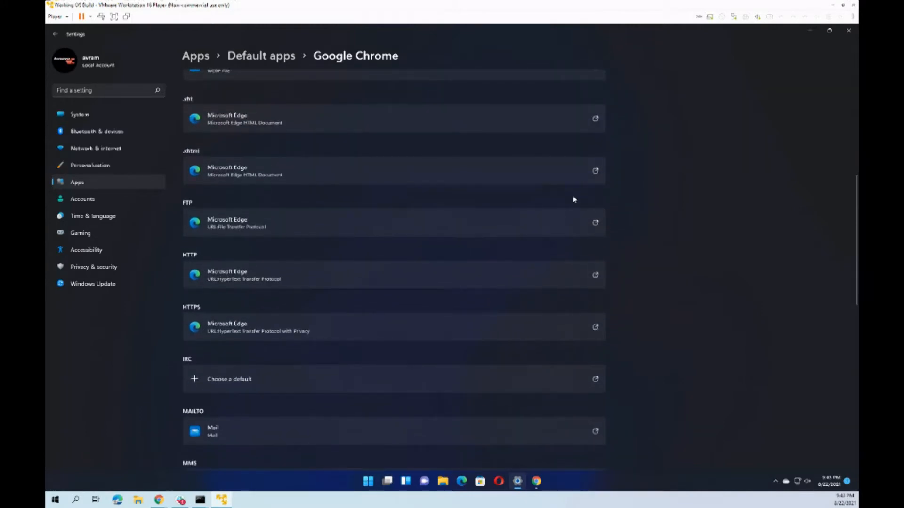
pyautogui.scroll(-3)
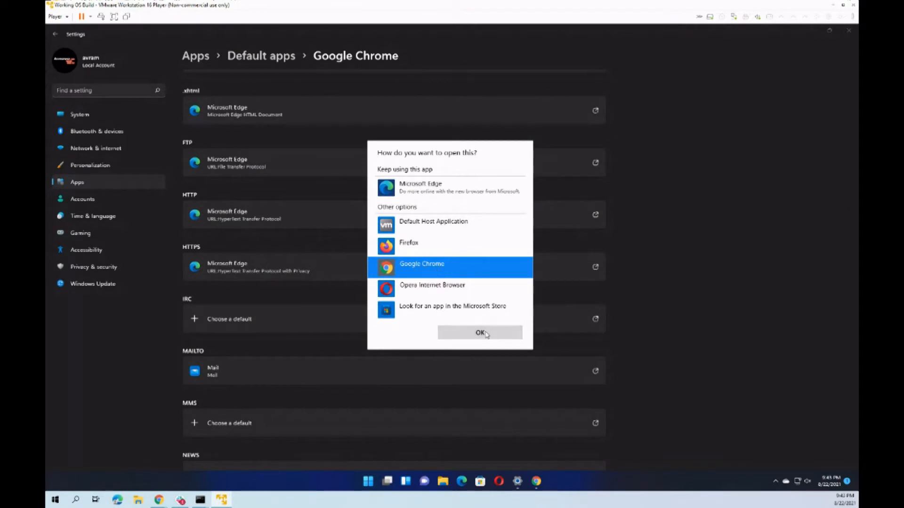
# Step: Assign HTTP links to Google Chrome, briefly switch to Firefox, then back to Chrome
pyautogui.click(480, 334)
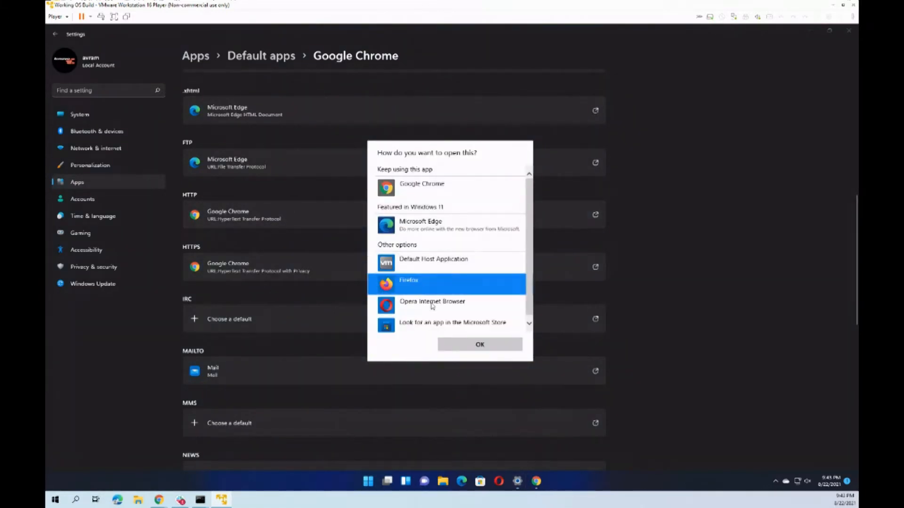
pyautogui.click(479, 344)
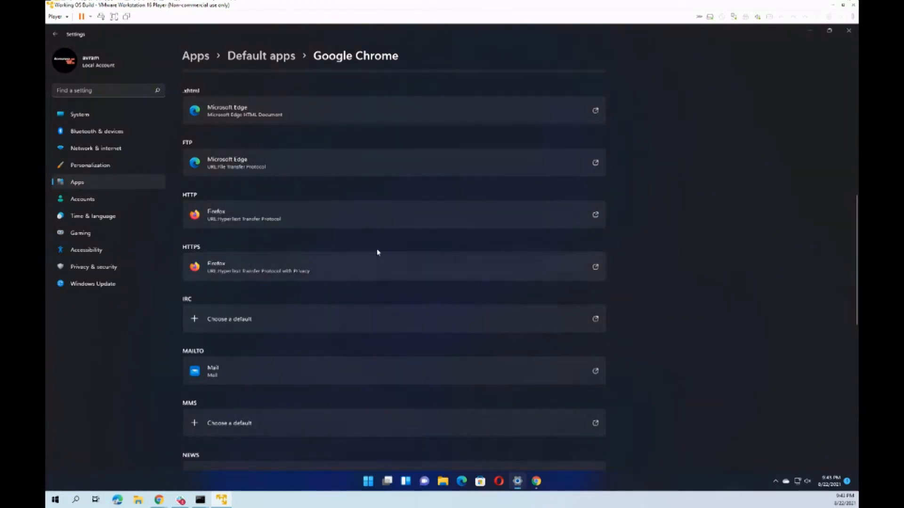
pyautogui.click(393, 267)
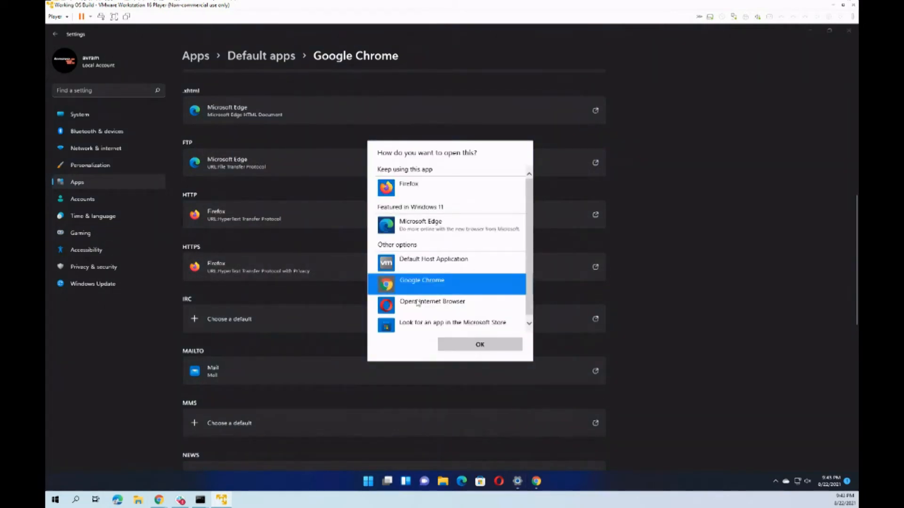
pyautogui.click(479, 344)
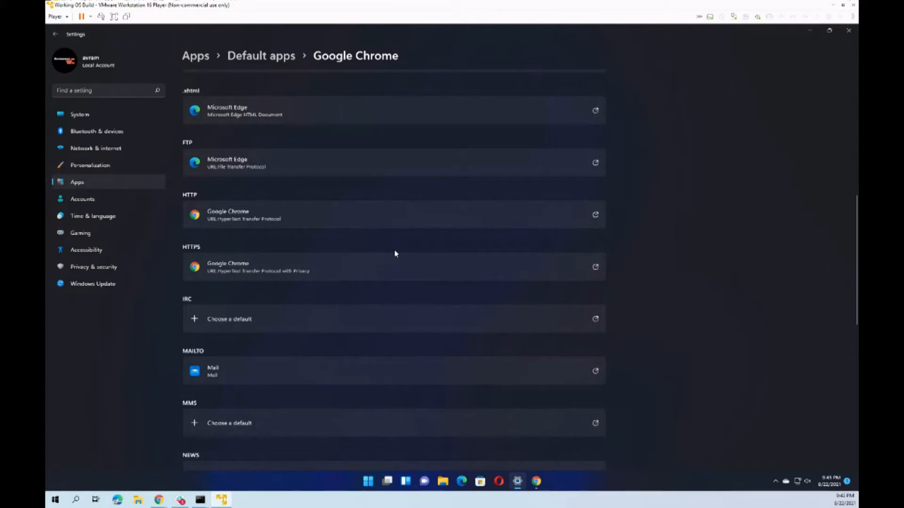
pyautogui.scroll(3)
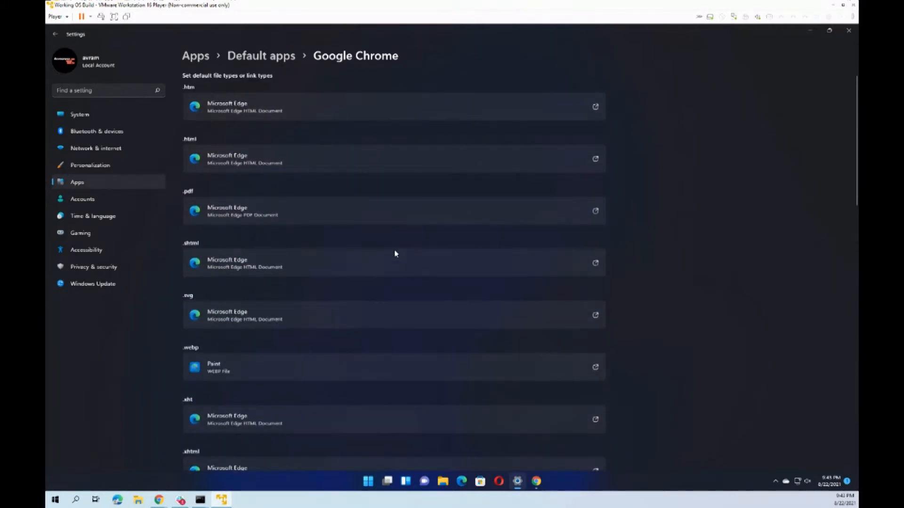
pyautogui.scroll(-3)
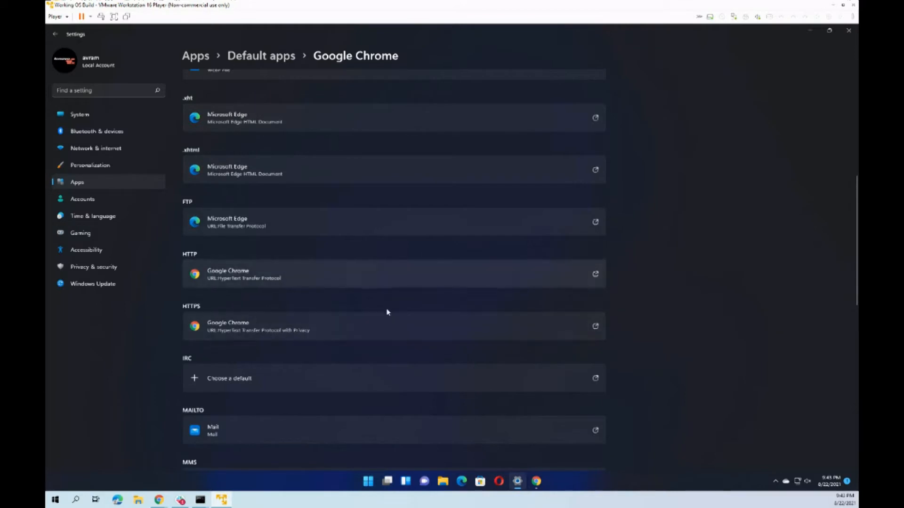
pyautogui.moveTo(295, 270)
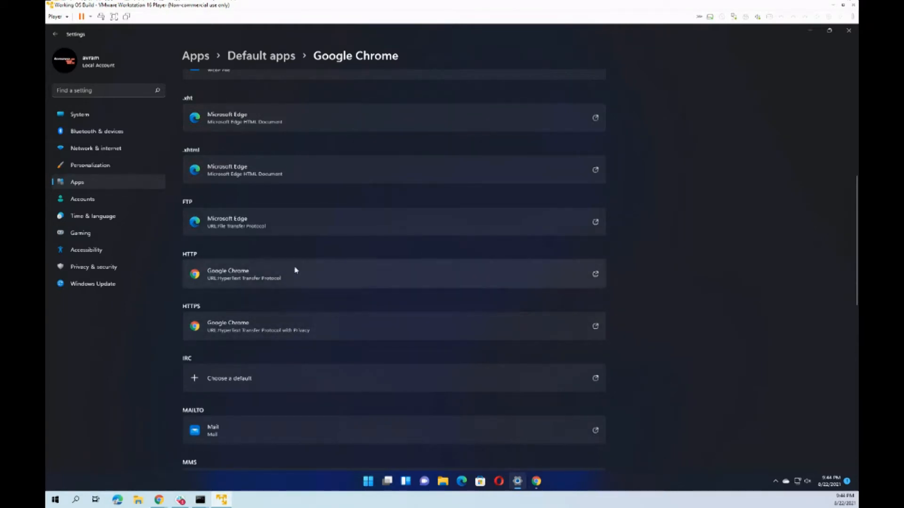
pyautogui.moveTo(292, 272)
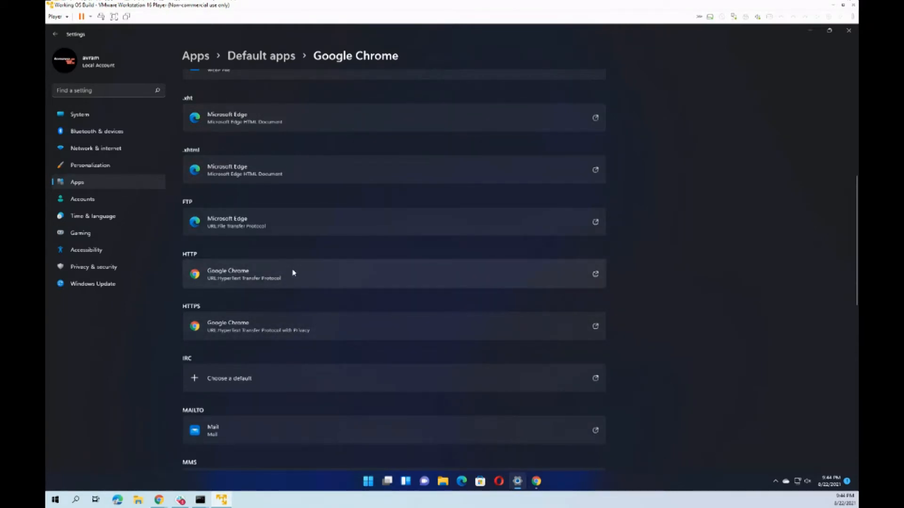
pyautogui.scroll(3)
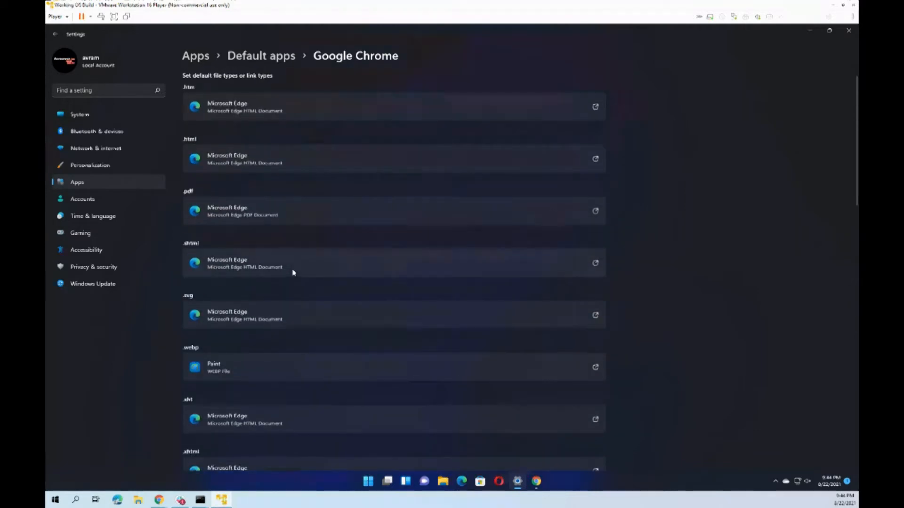
pyautogui.moveTo(244, 118)
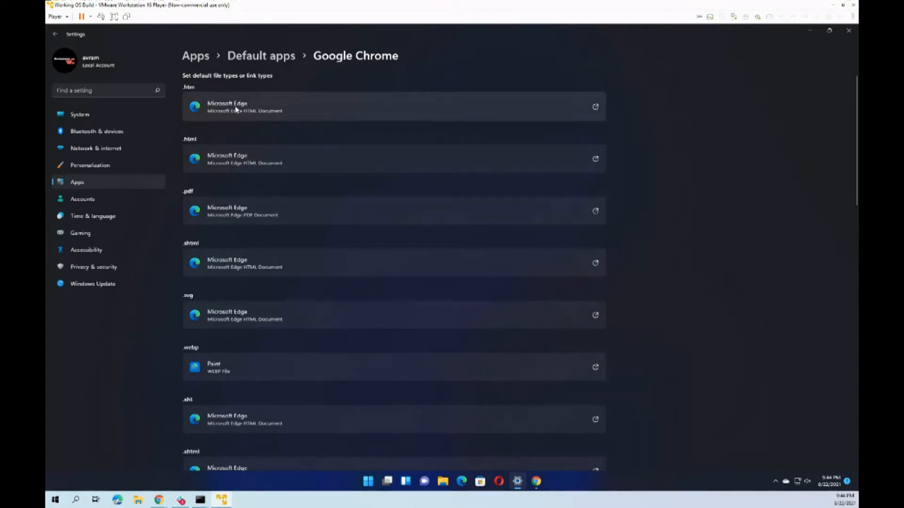
pyautogui.moveTo(288, 202)
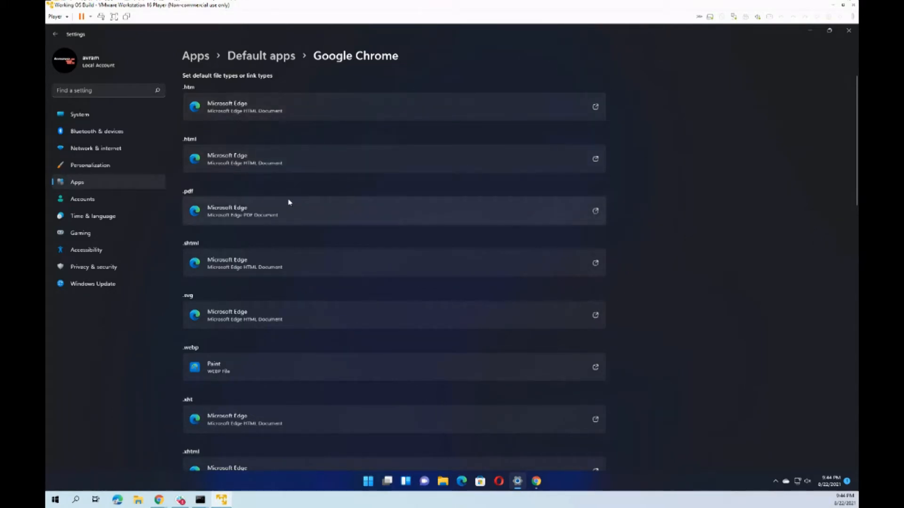
pyautogui.moveTo(274, 215)
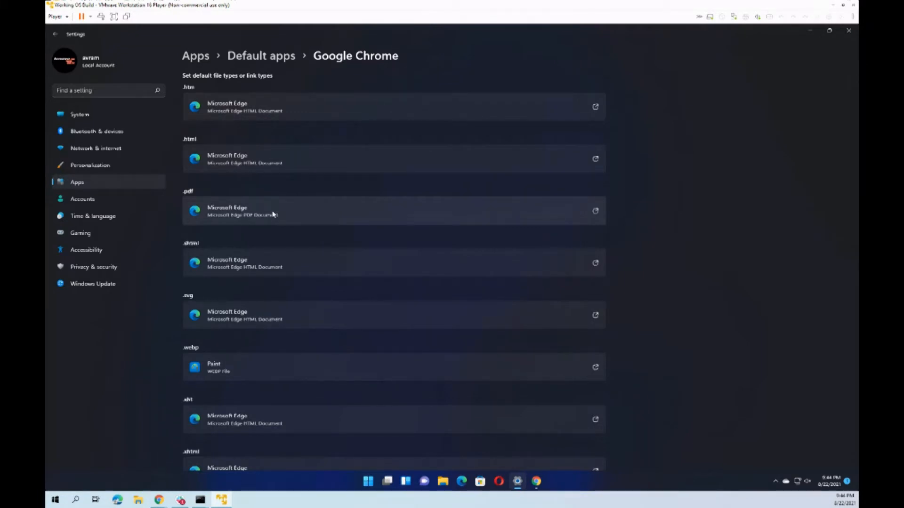
pyautogui.scroll(-3)
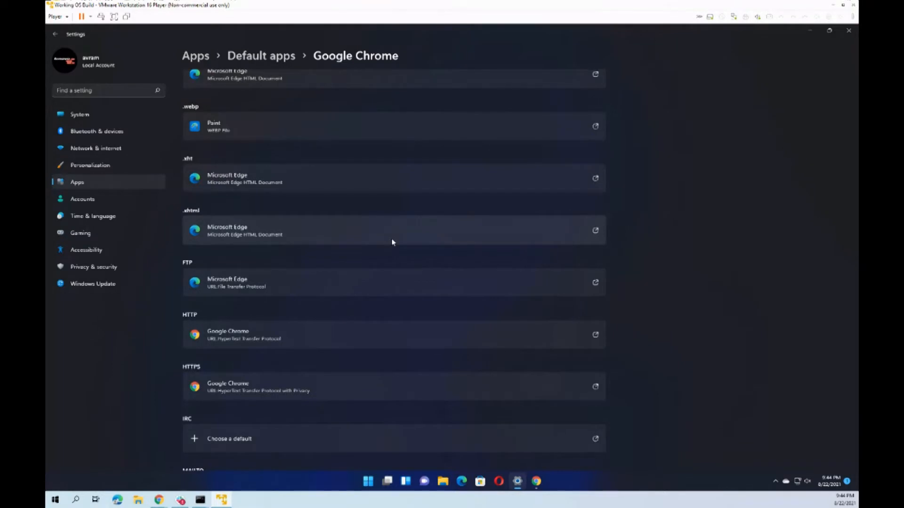
pyautogui.scroll(-3)
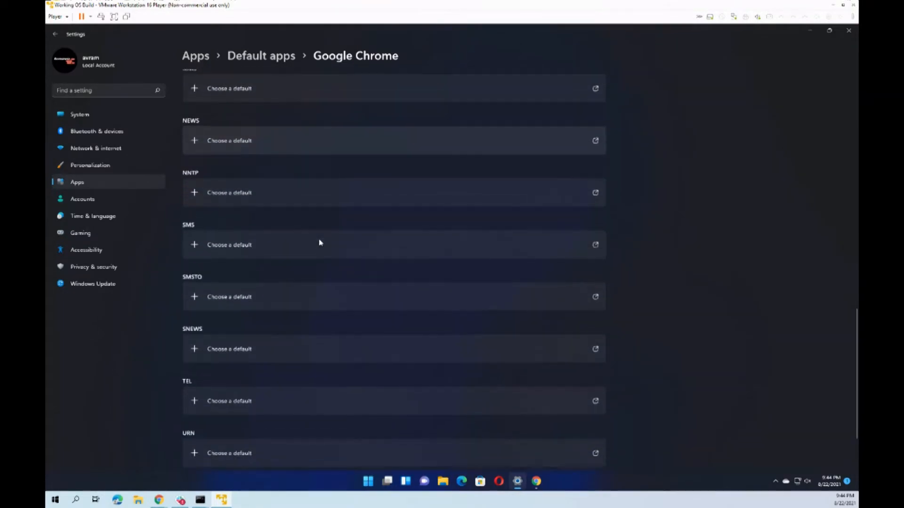
pyautogui.scroll(3)
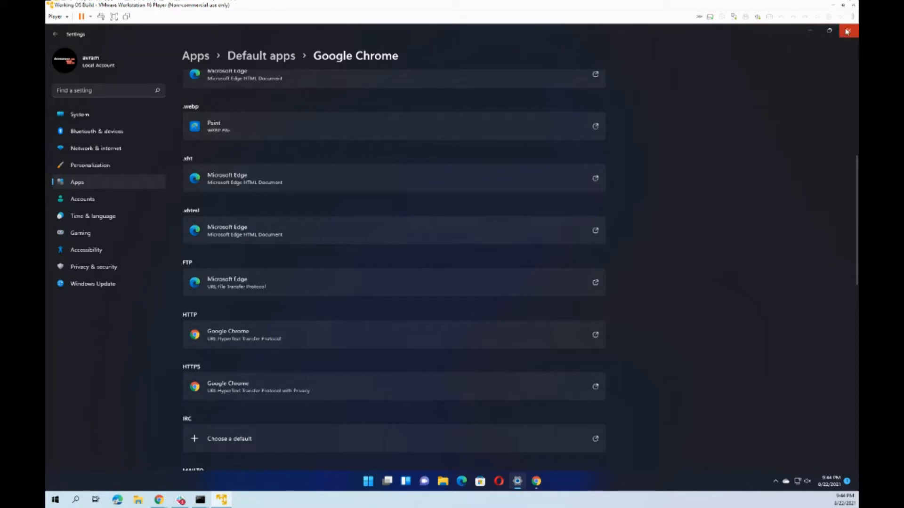
pyautogui.moveTo(847, 31)
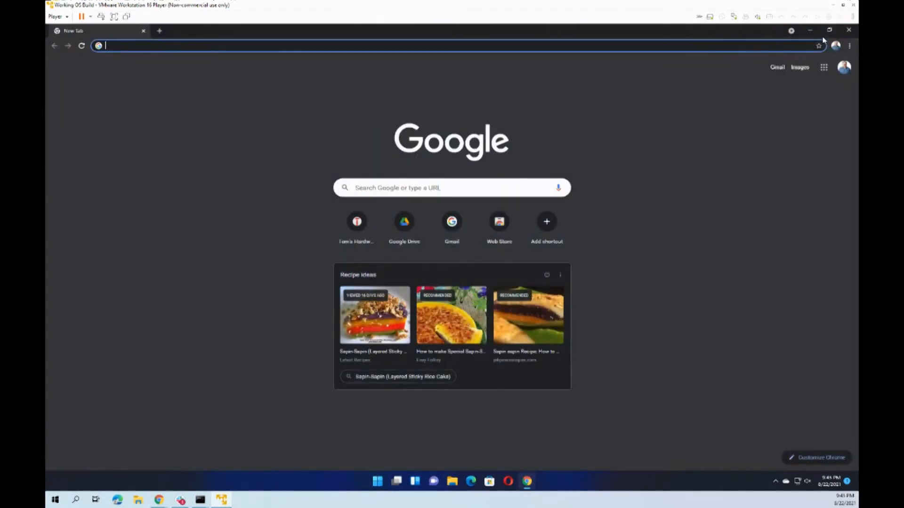
# Step: Close the Google Chrome window
pyautogui.click(848, 29)
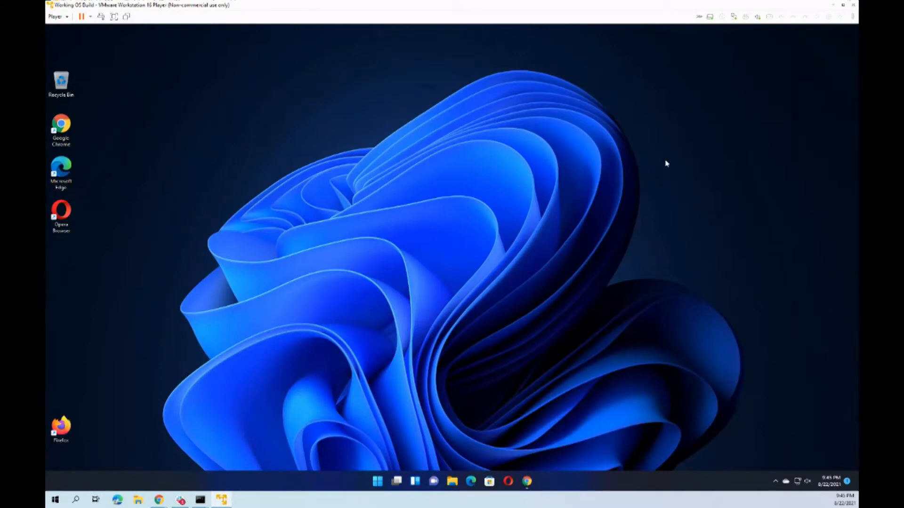
pyautogui.moveTo(638, 125)
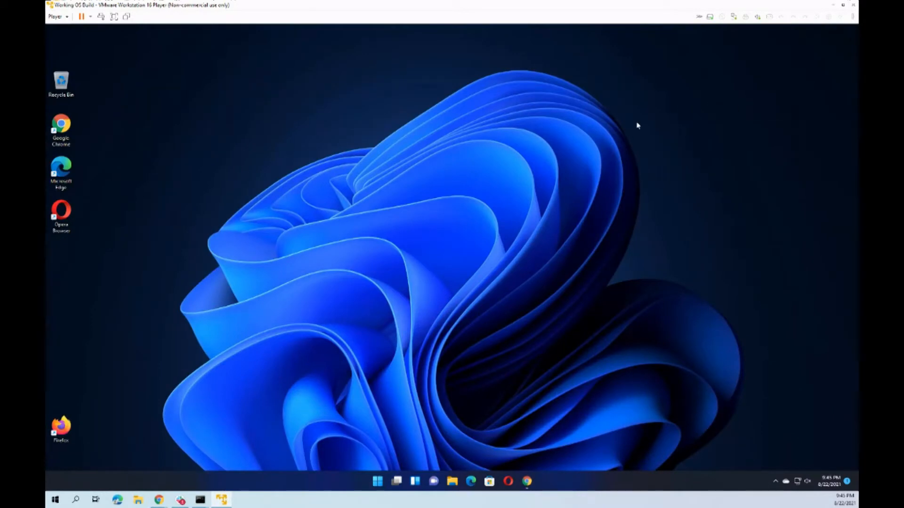
pyautogui.moveTo(426, 424)
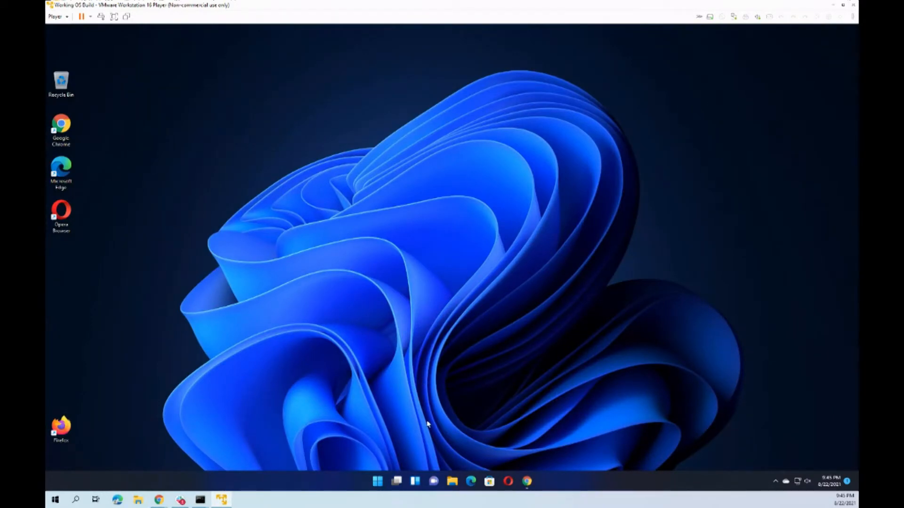
pyautogui.moveTo(396, 436)
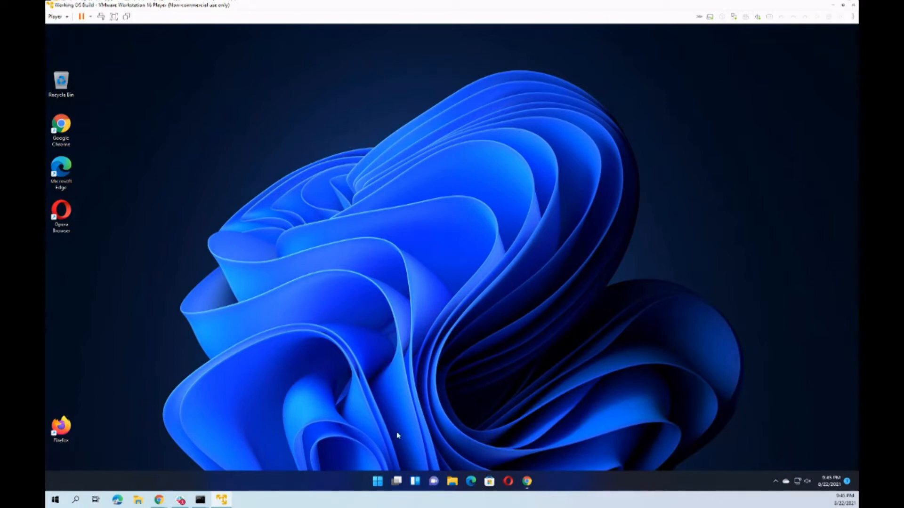
pyautogui.moveTo(385, 452)
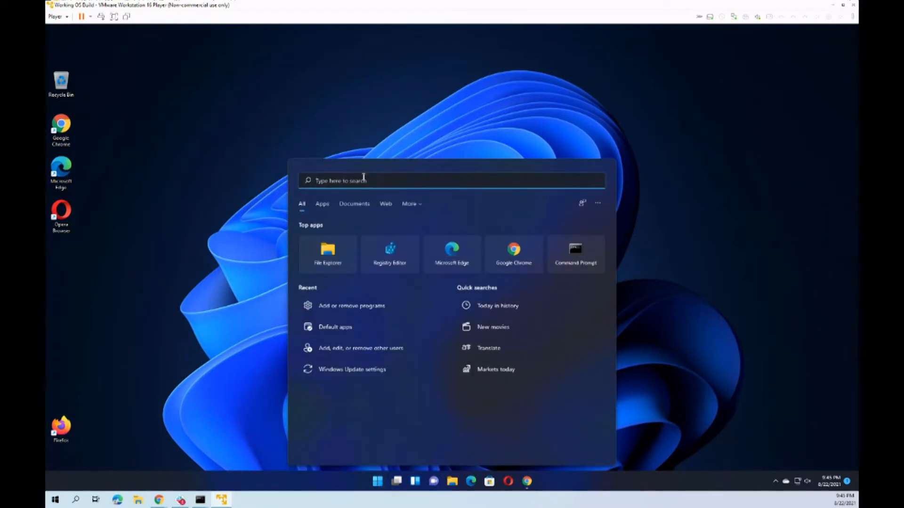
# Step: Search 'plughitz', open the PLUGHITZ Corporation result in Edge, then close Edge
pyautogui.write('plughitz')
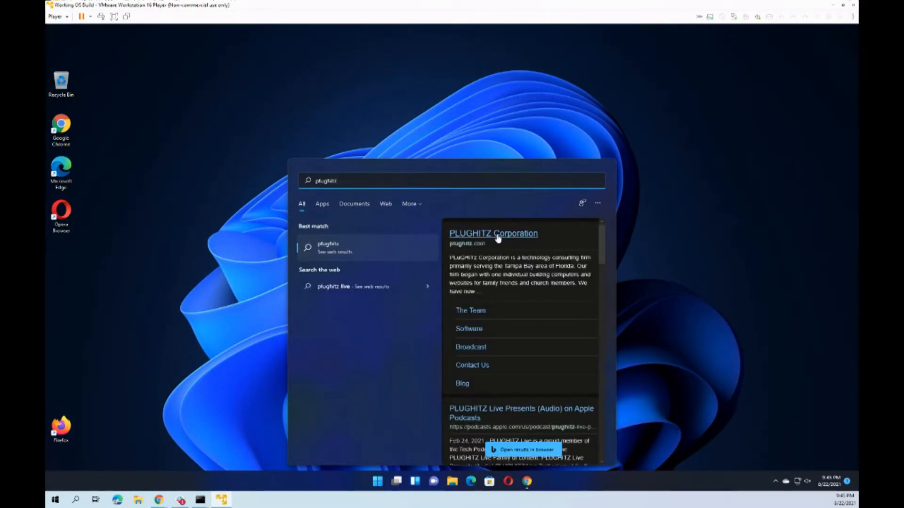
pyautogui.click(492, 234)
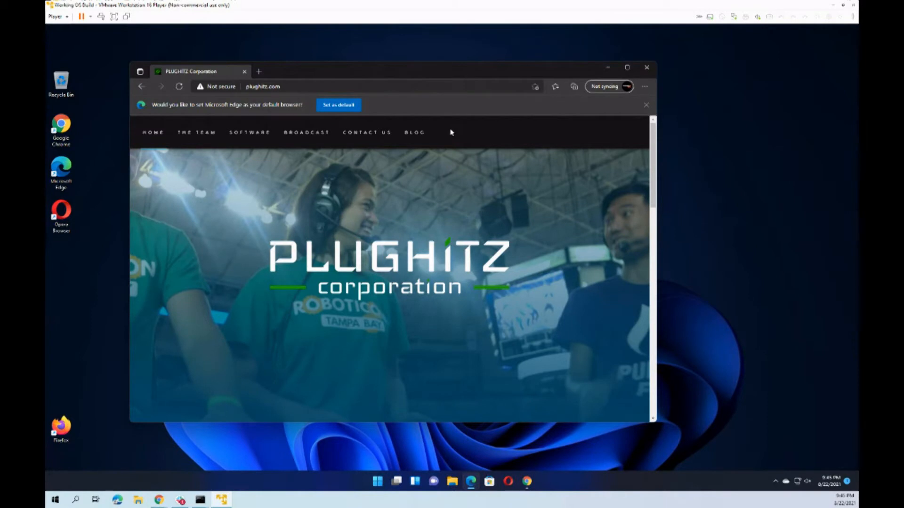
pyautogui.moveTo(608, 112)
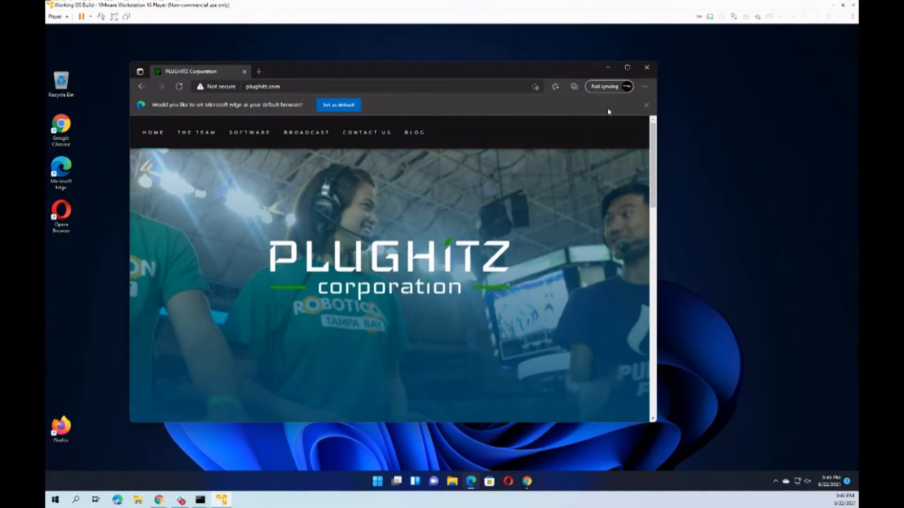
pyautogui.click(608, 67)
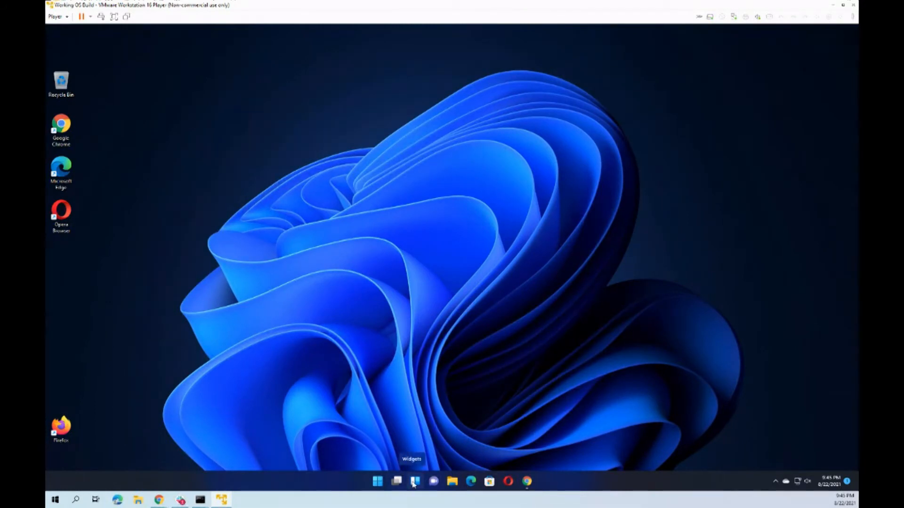
pyautogui.click(415, 481)
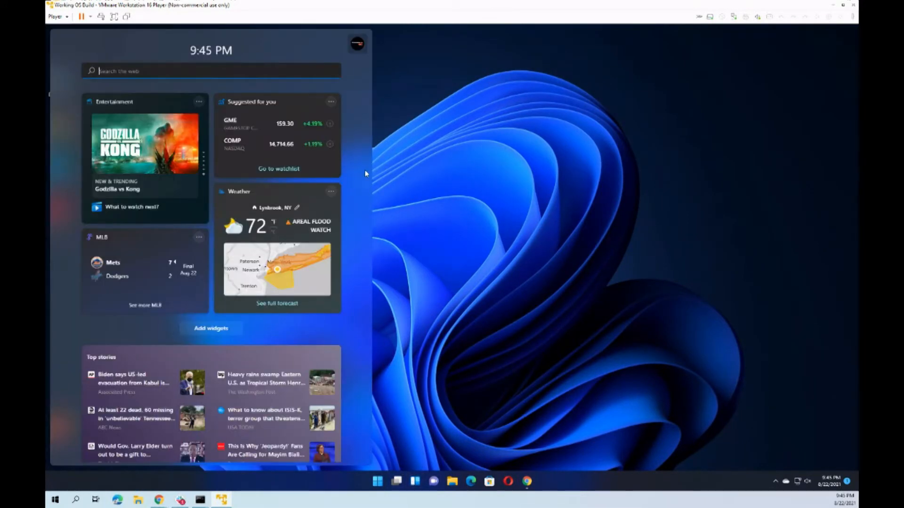
pyautogui.moveTo(354, 159)
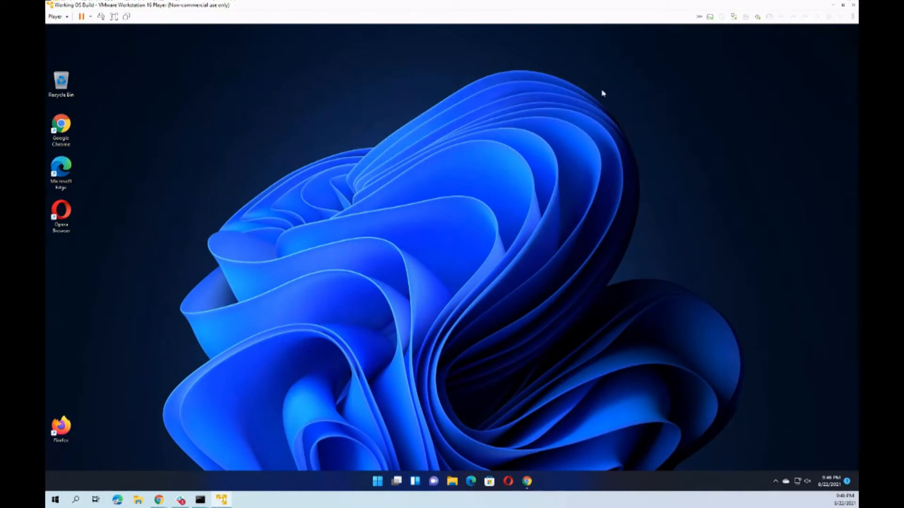
pyautogui.moveTo(439, 229)
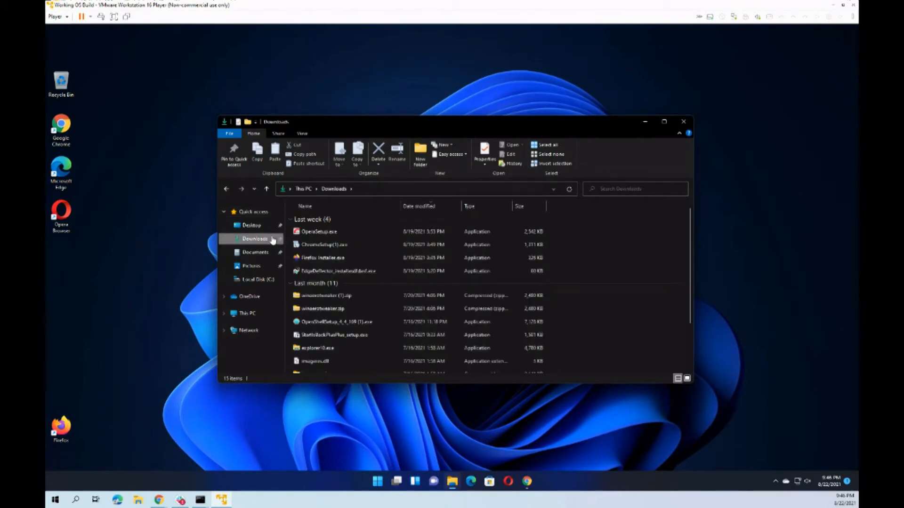
# Step: Go to the Downloads folder and run the EdgeDeflector installer
pyautogui.click(323, 258)
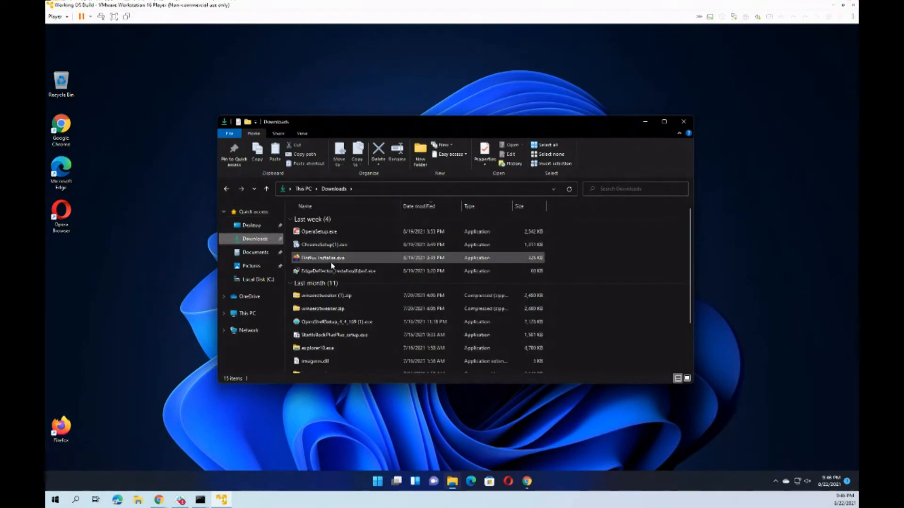
pyautogui.click(323, 308)
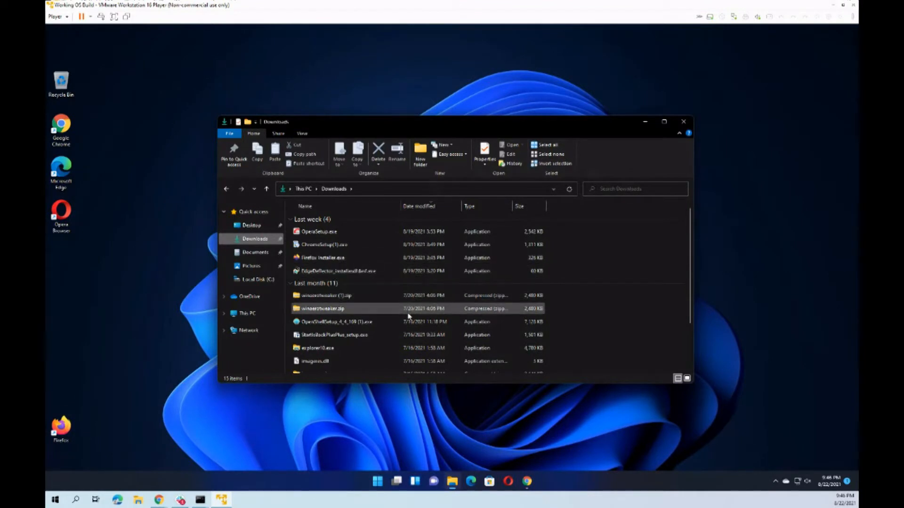
pyautogui.click(326, 295)
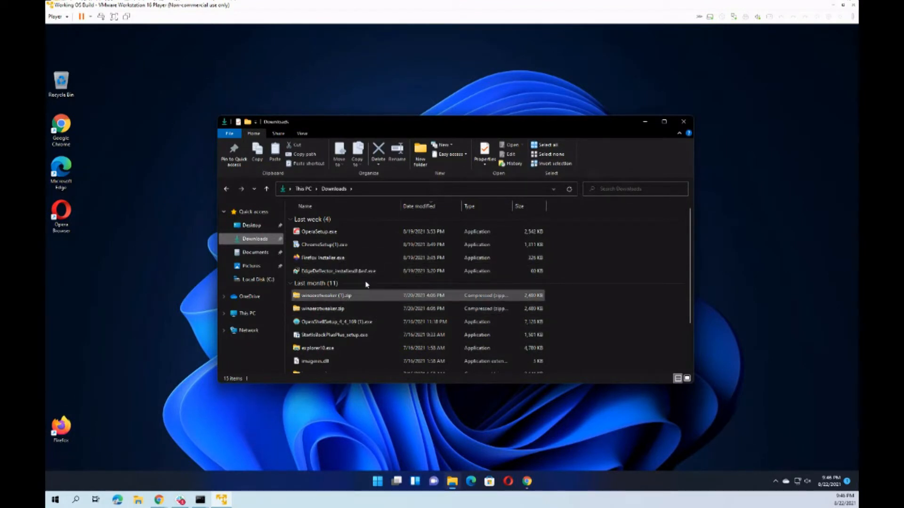
pyautogui.moveTo(340, 271)
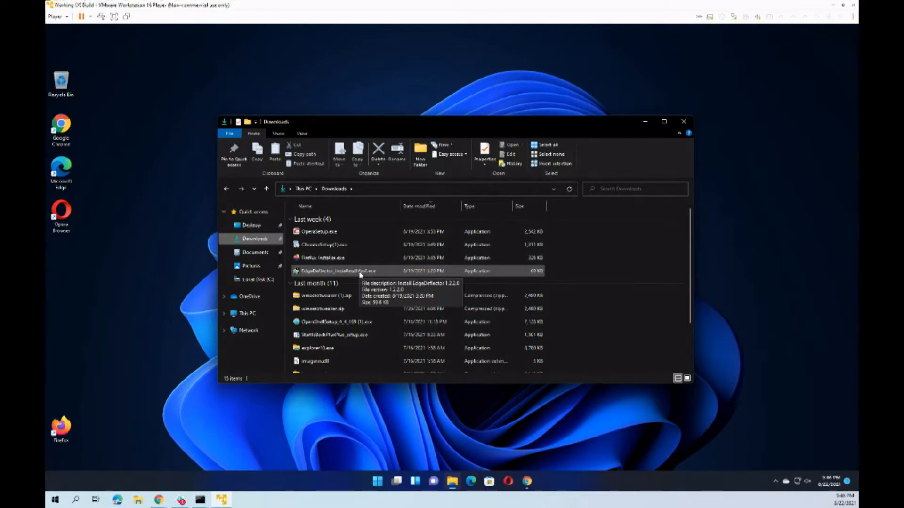
pyautogui.doubleClick(339, 271)
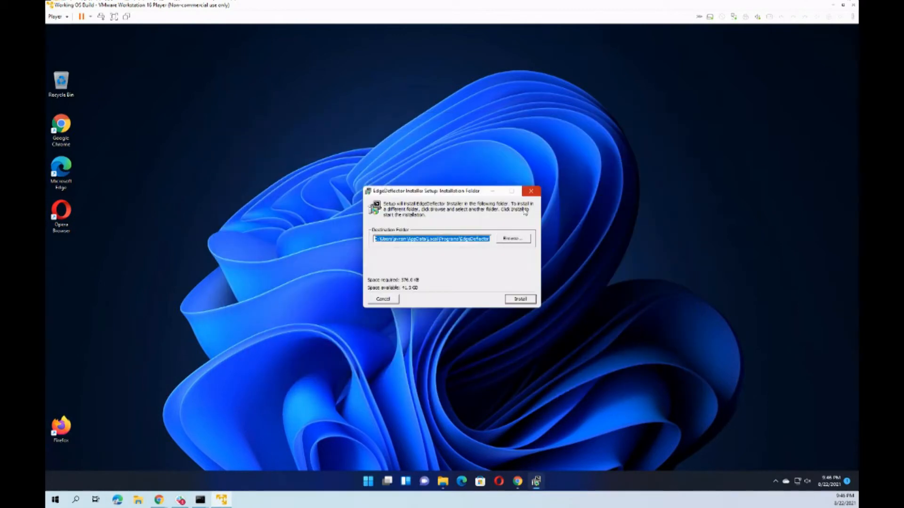
pyautogui.moveTo(444, 199)
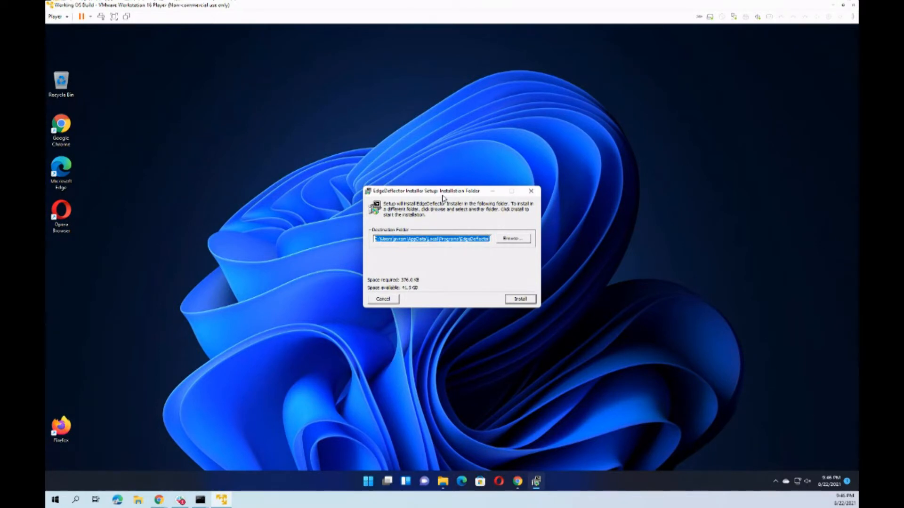
pyautogui.moveTo(474, 270)
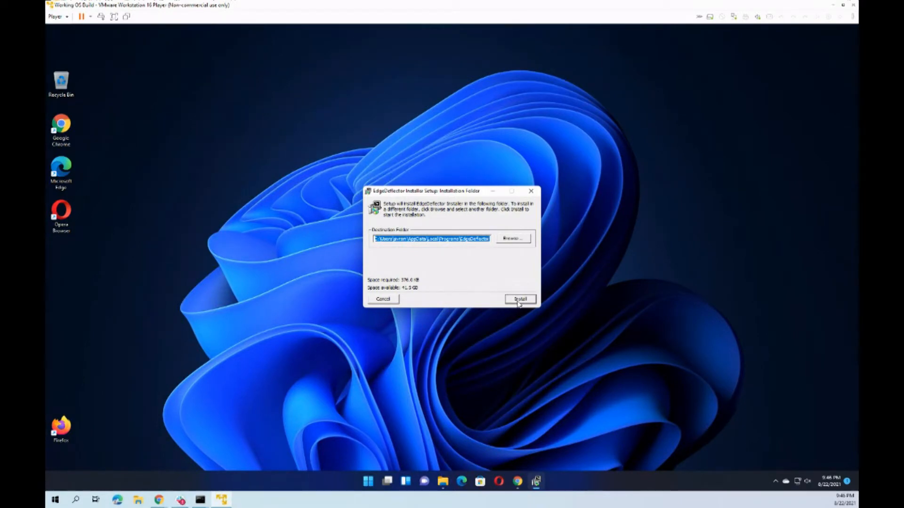
# Step: Keep the default destination folder and install EdgeDeflector
pyautogui.click(519, 299)
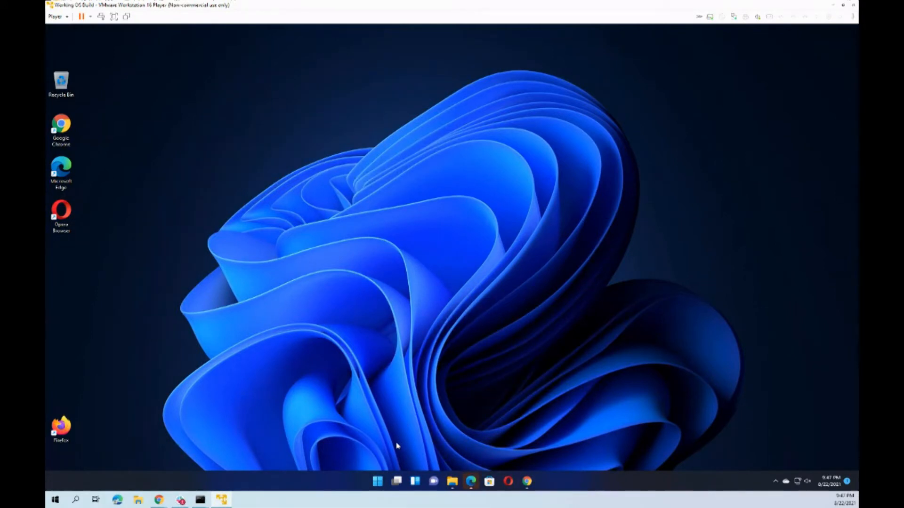
pyautogui.moveTo(377, 481)
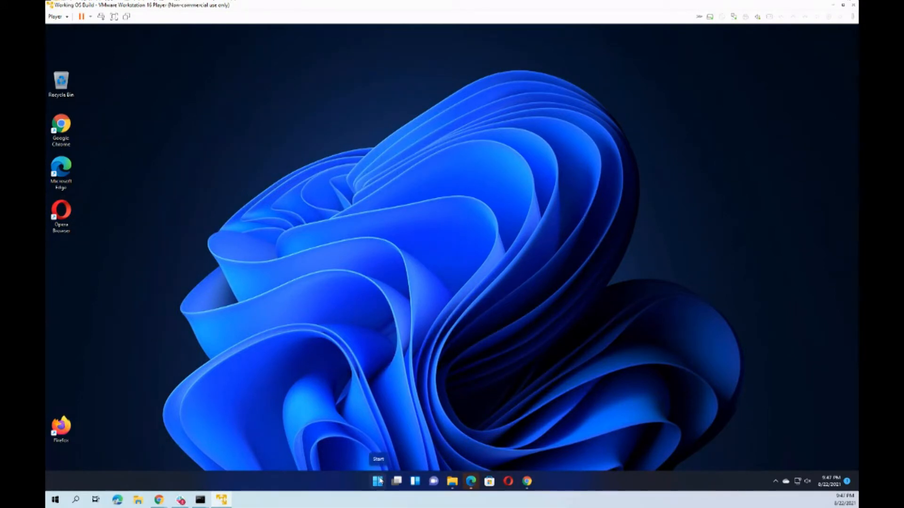
# Step: Open Default apps via Start search, set MICROSOFT-EDGE links to EdgeDeflector, and close Settings
pyautogui.click(376, 481)
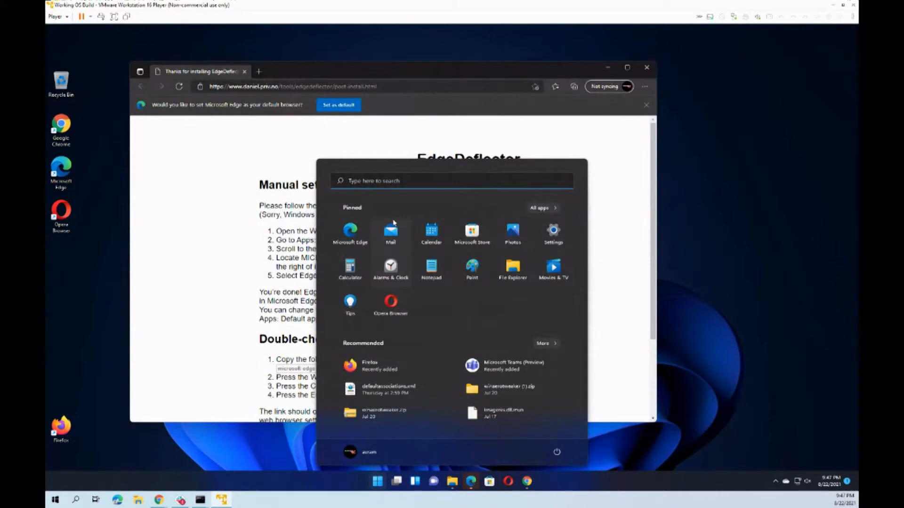
pyautogui.write('default apps')
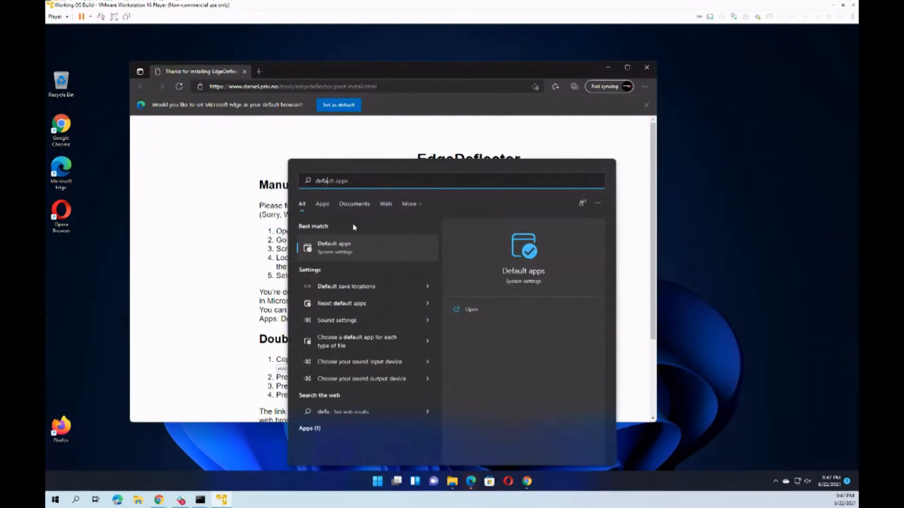
pyautogui.click(334, 247)
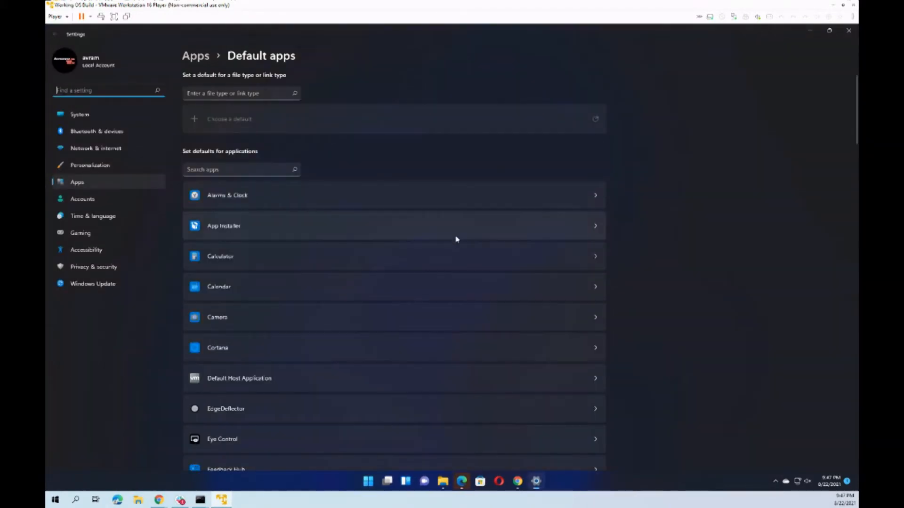
pyautogui.scroll(-3)
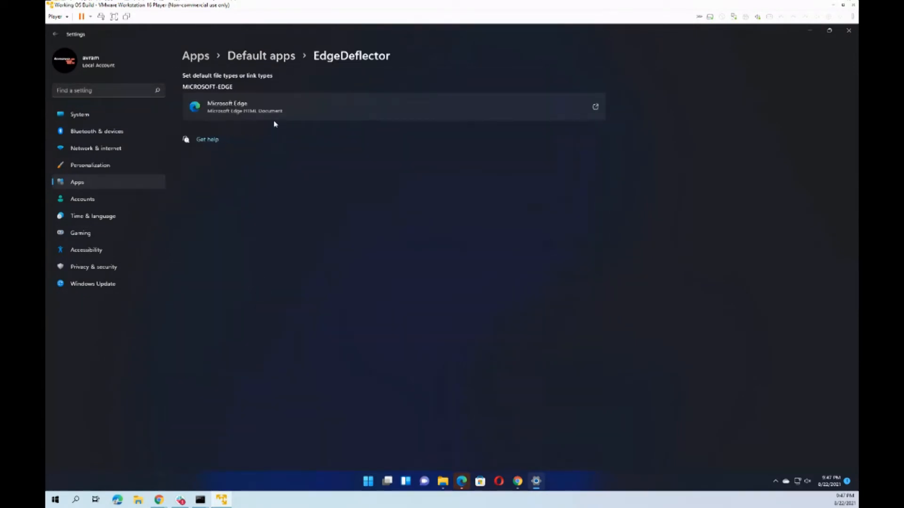
pyautogui.moveTo(234, 93)
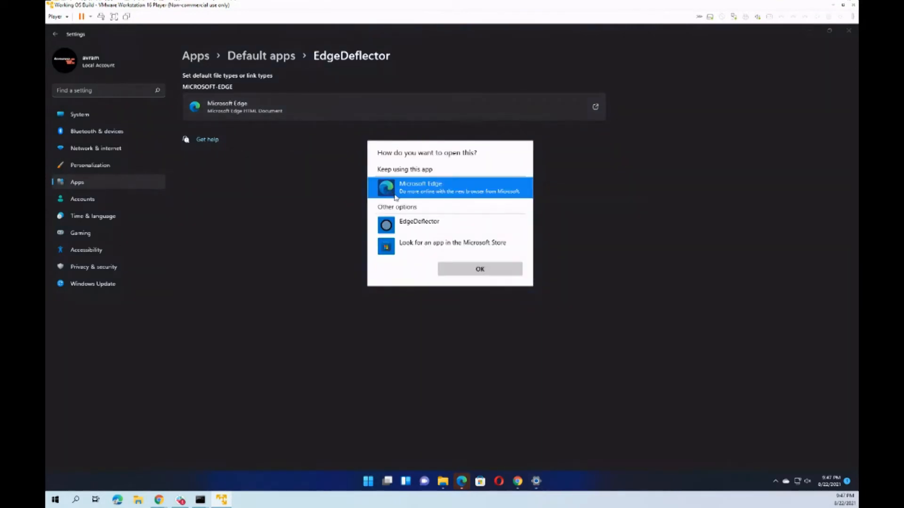
pyautogui.click(479, 270)
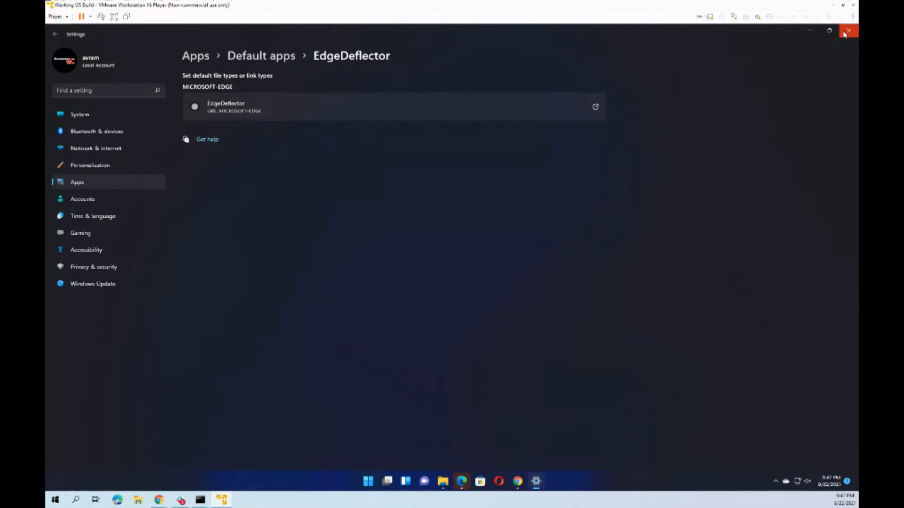
pyautogui.click(848, 31)
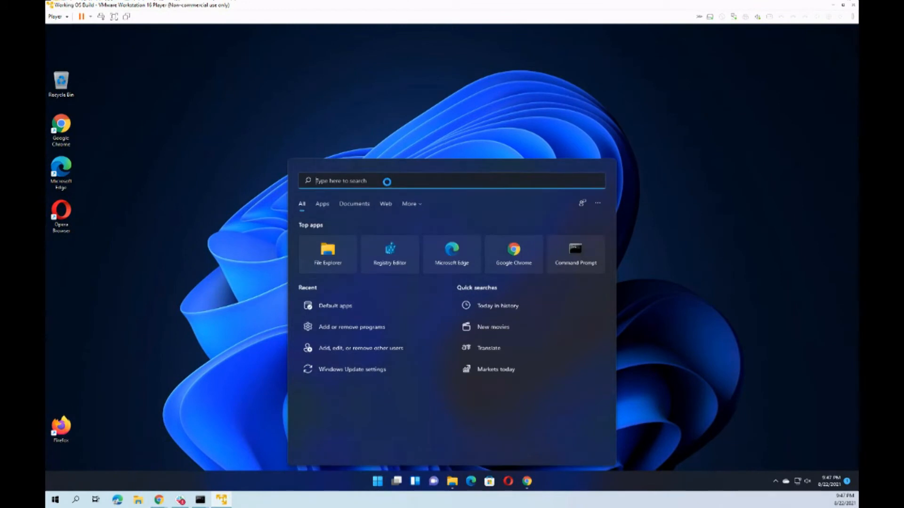
# Step: Search 'tom's hardware' and open tomshardware.com, which now loads in Chrome
pyautogui.write("tom's hardware")
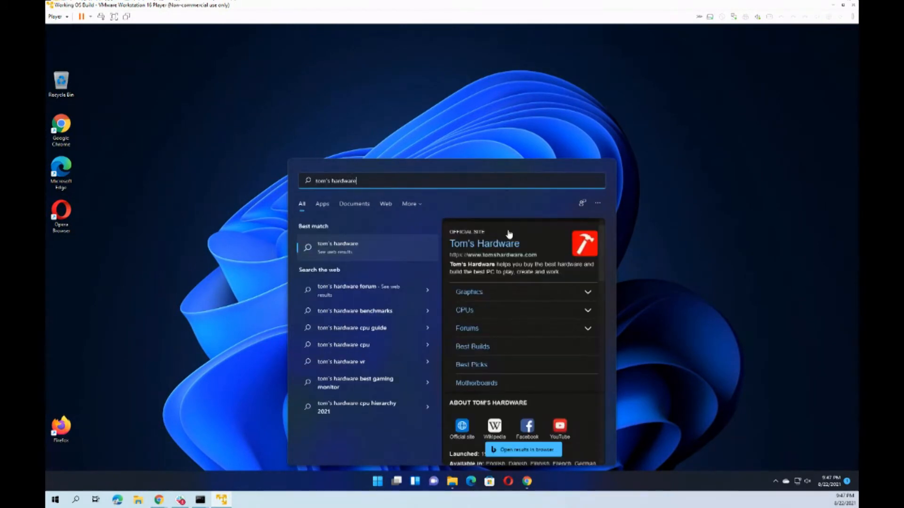
pyautogui.moveTo(481, 249)
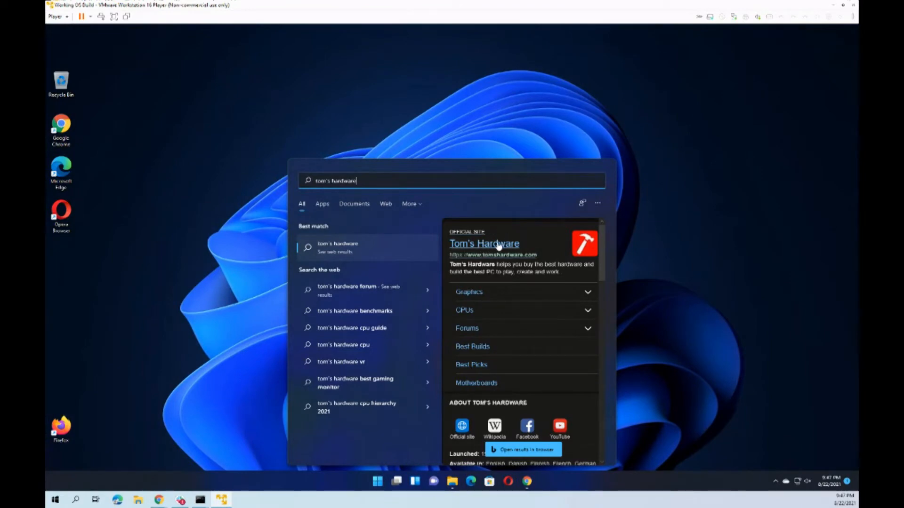
pyautogui.click(483, 244)
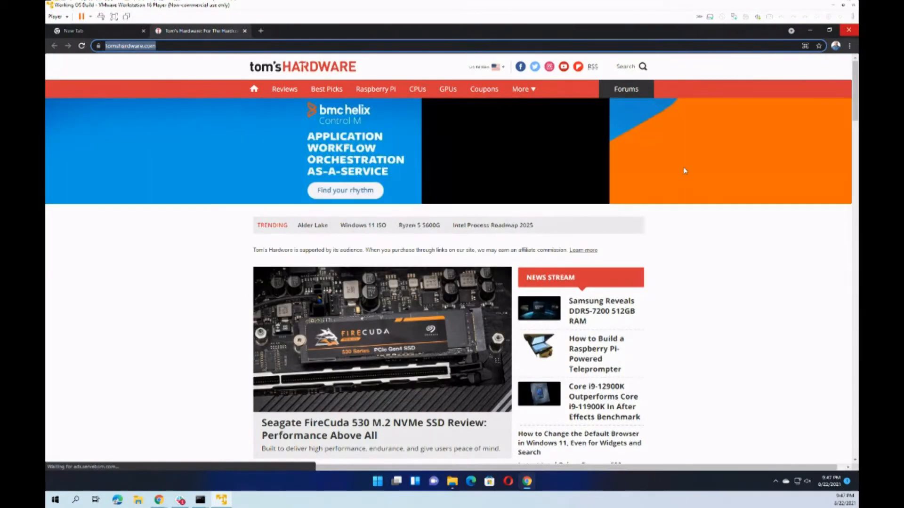
# Step: Open the 'Heavy rains swamp eastern U.S.' widget story, confirm it loads in Chrome, and close it
pyautogui.click(848, 29)
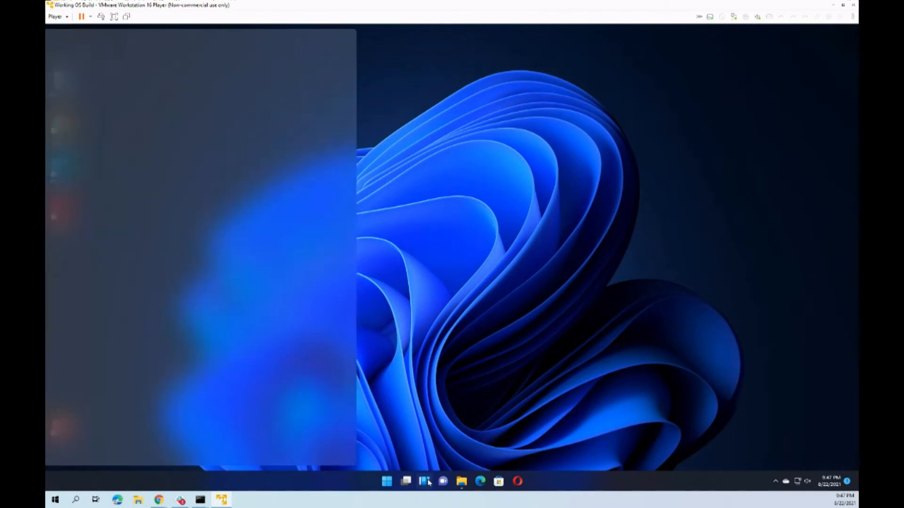
pyautogui.click(424, 481)
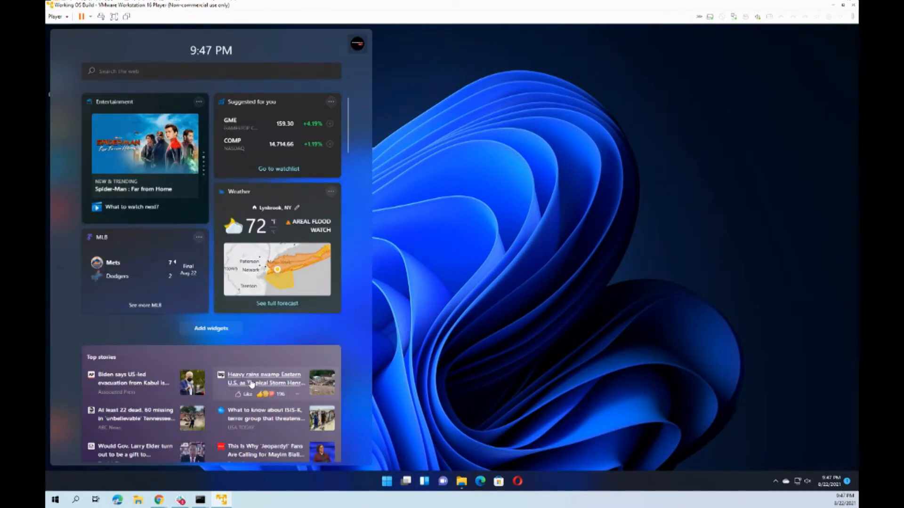
pyautogui.click(264, 378)
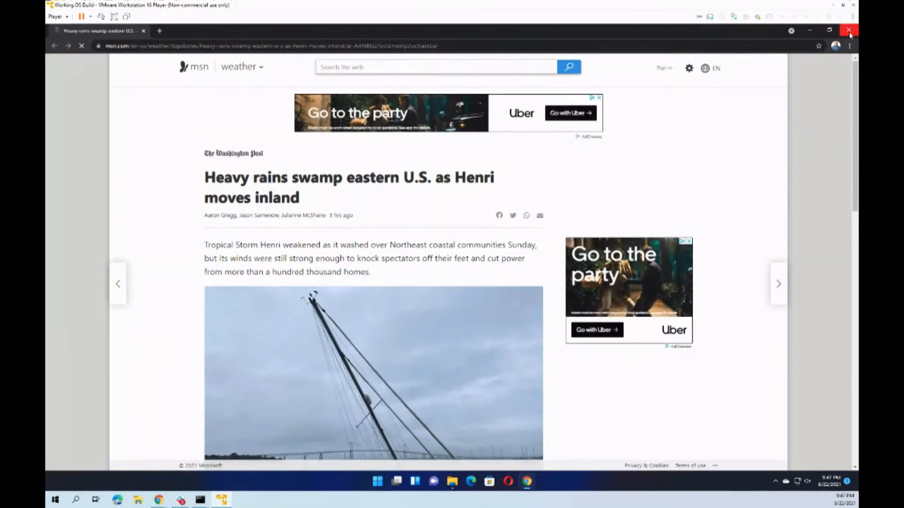
pyautogui.click(848, 29)
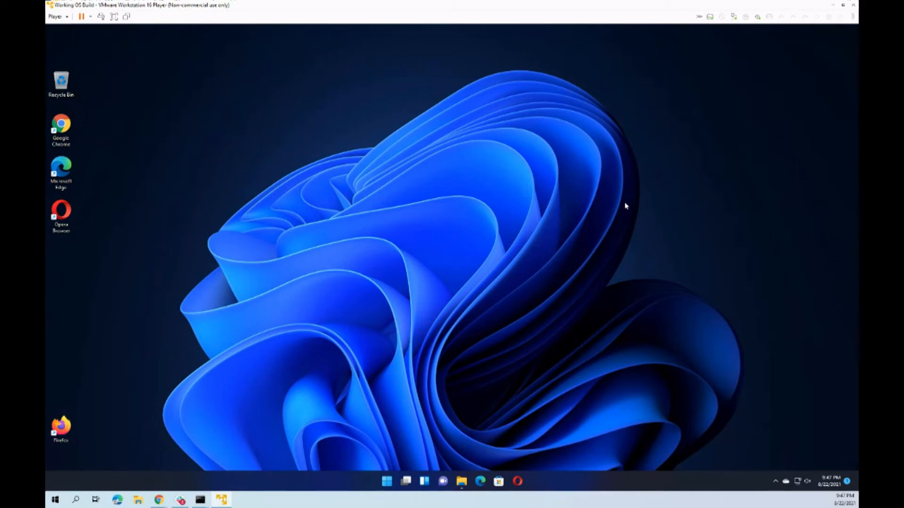
pyautogui.moveTo(622, 208)
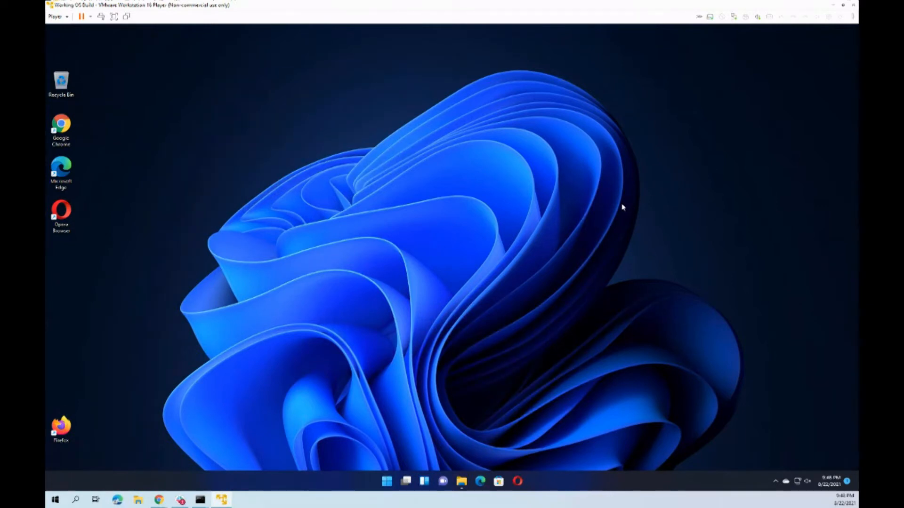